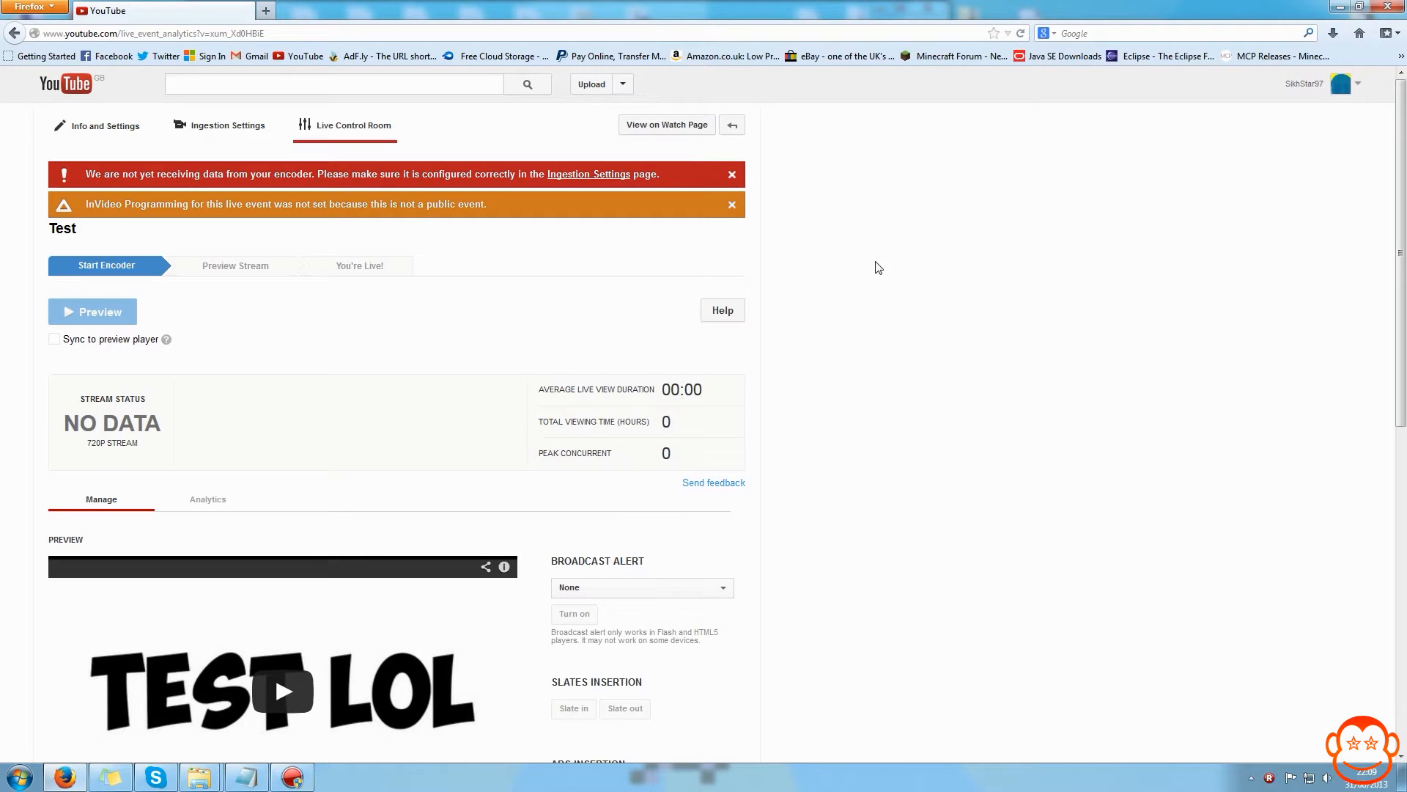
mouse_move(465, 412)
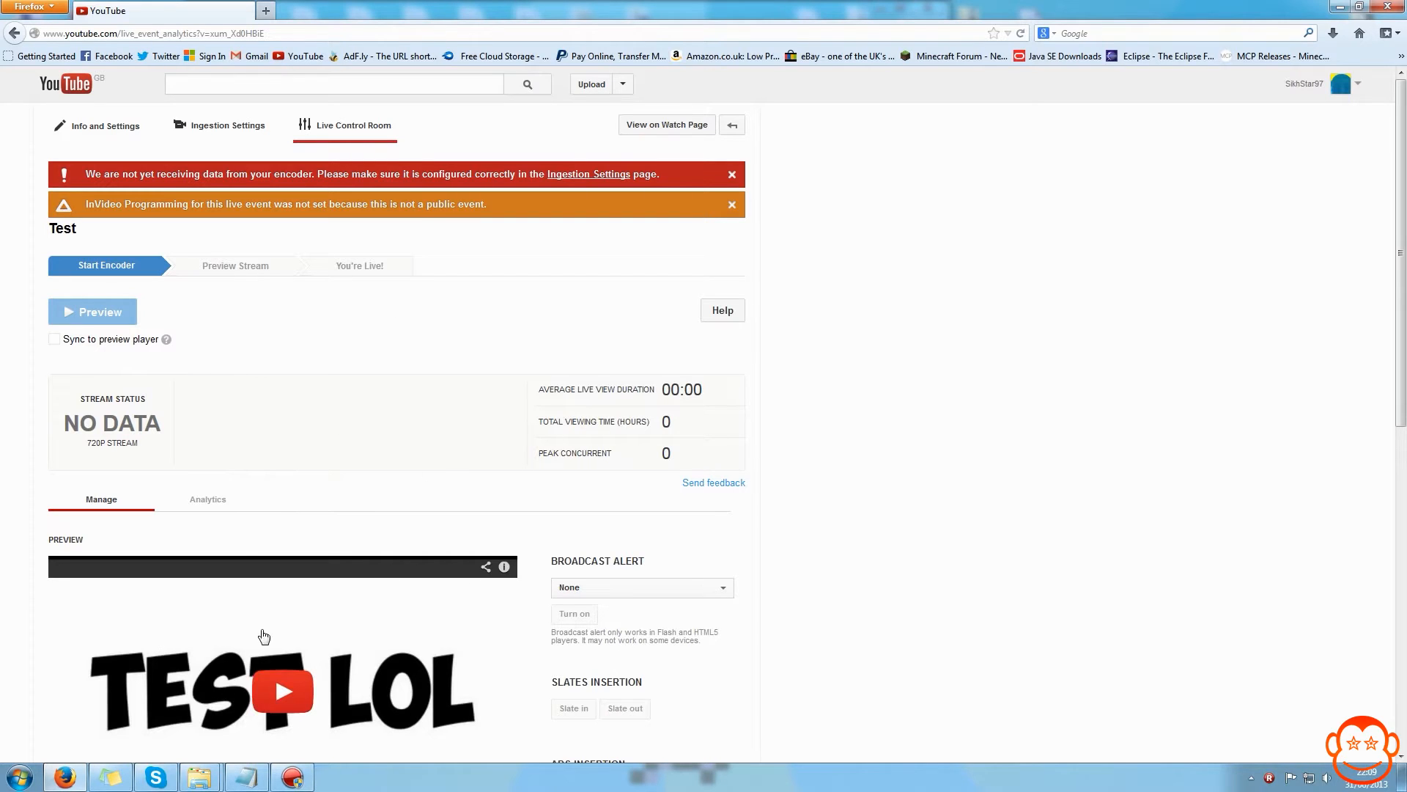
mouse_move(342, 362)
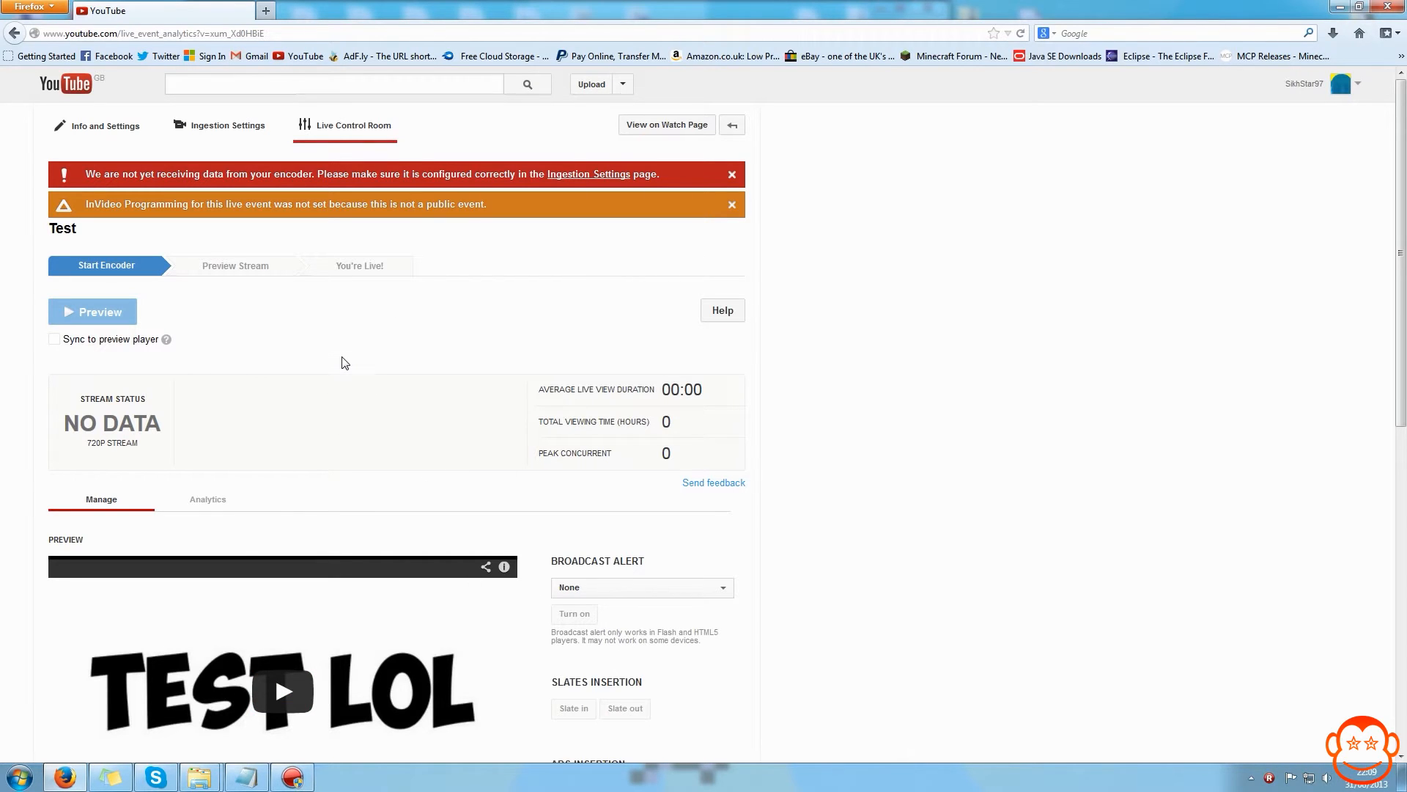
mouse_move(775, 446)
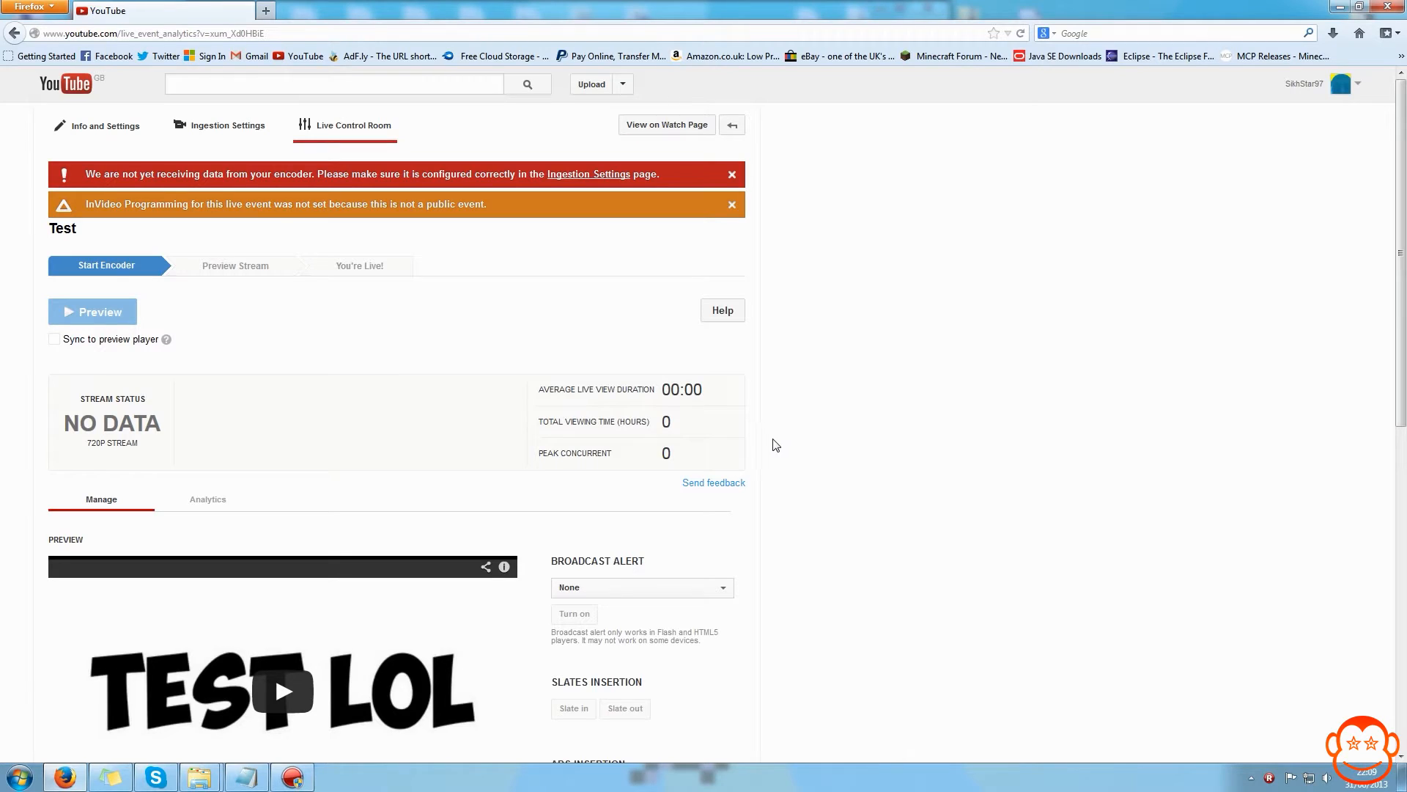
mouse_move(81, 328)
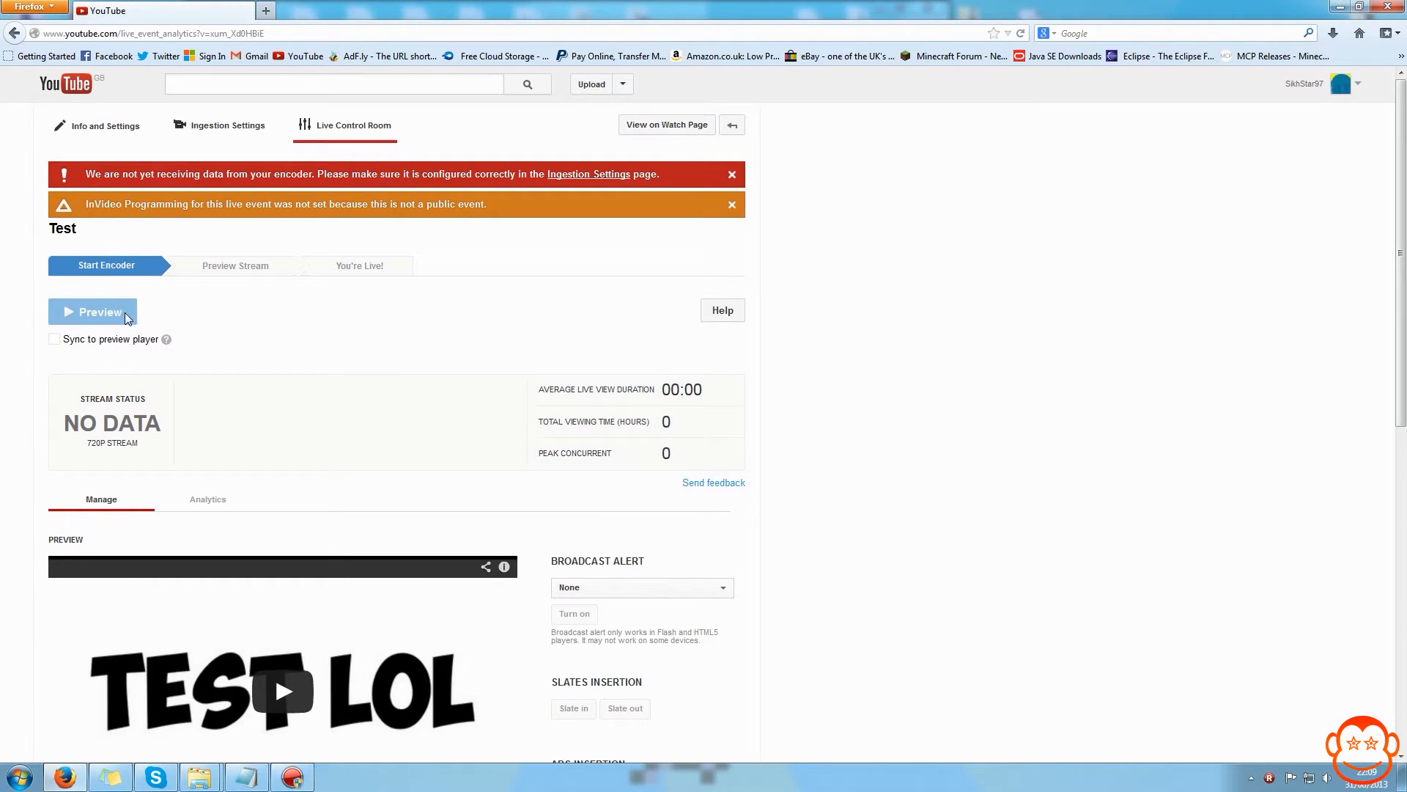
mouse_move(110, 321)
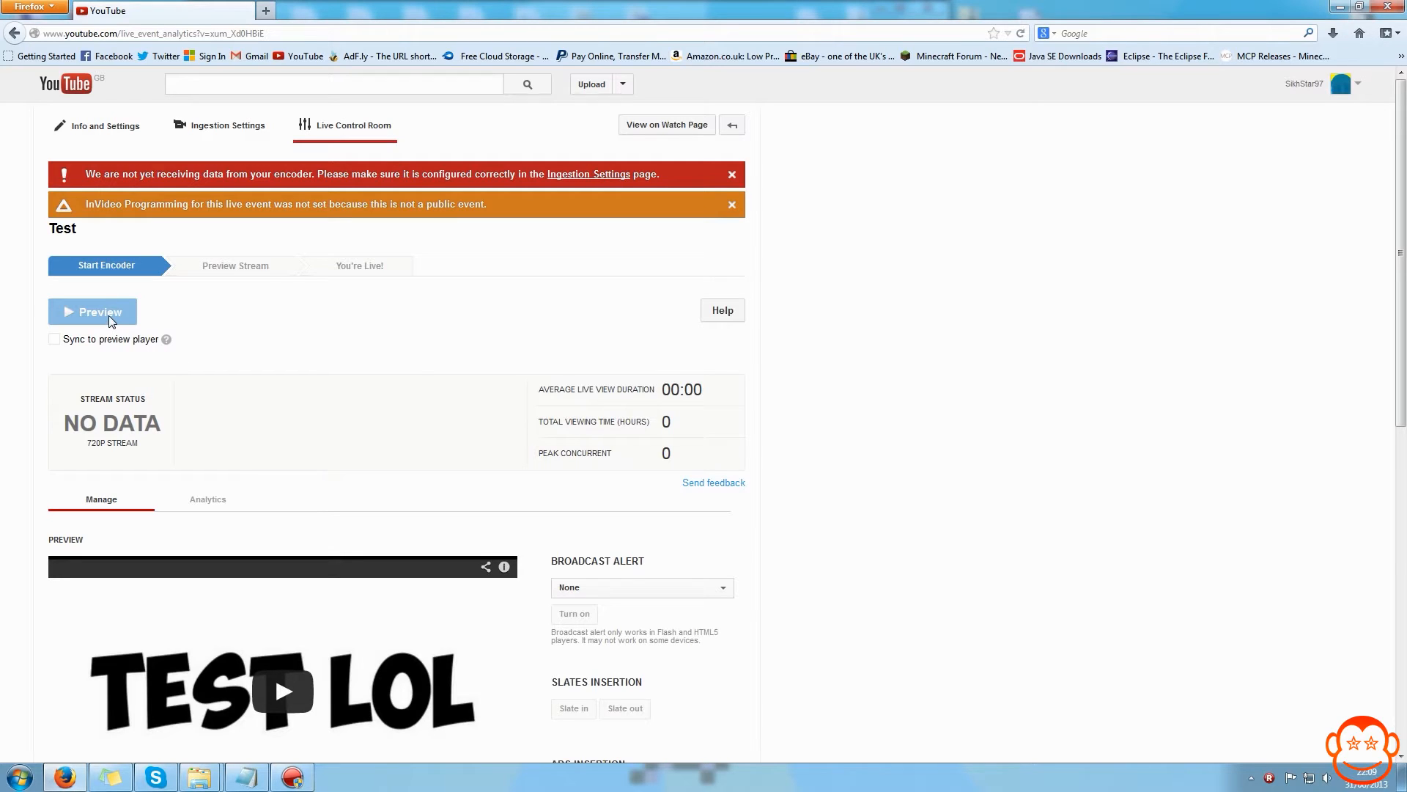
mouse_move(261, 305)
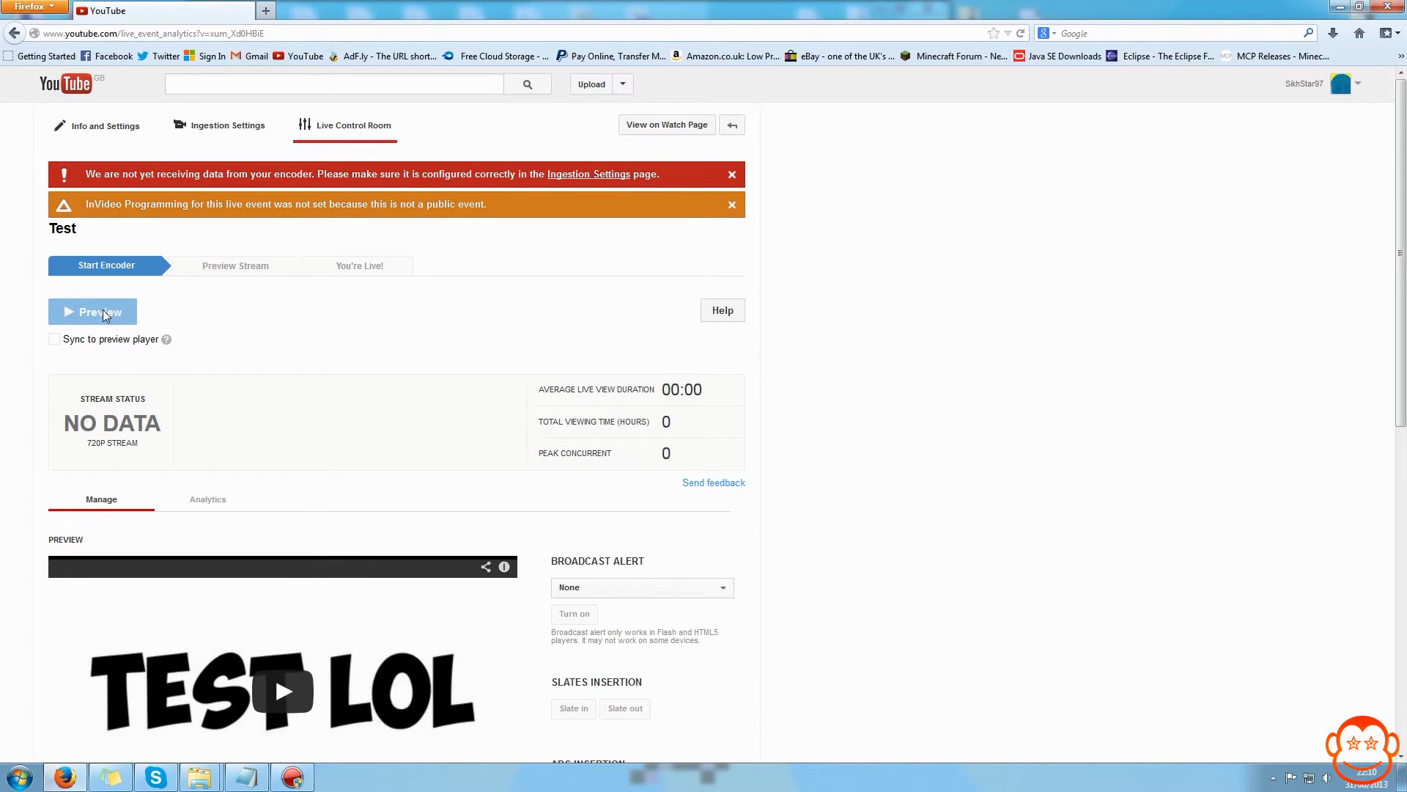
mouse_move(296, 254)
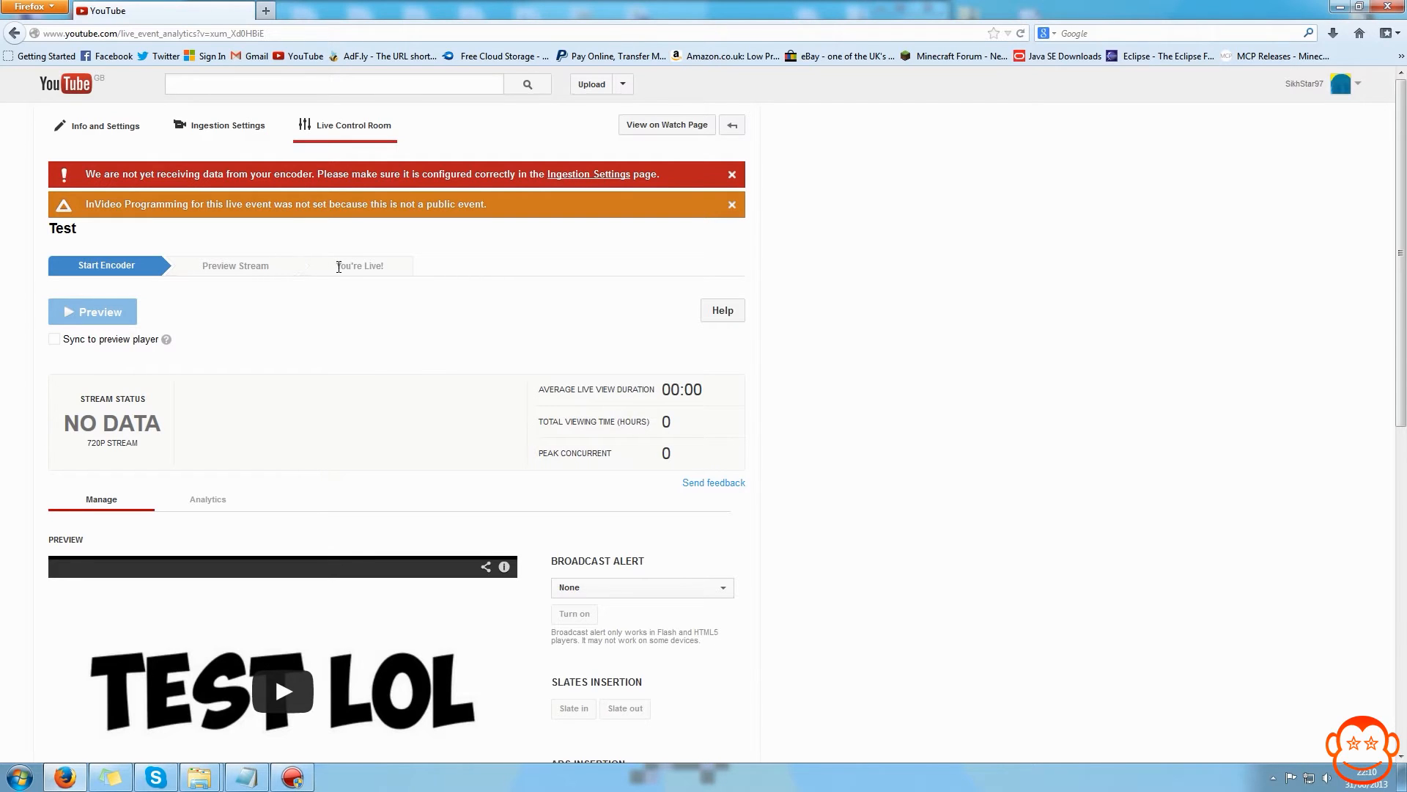
mouse_move(267, 312)
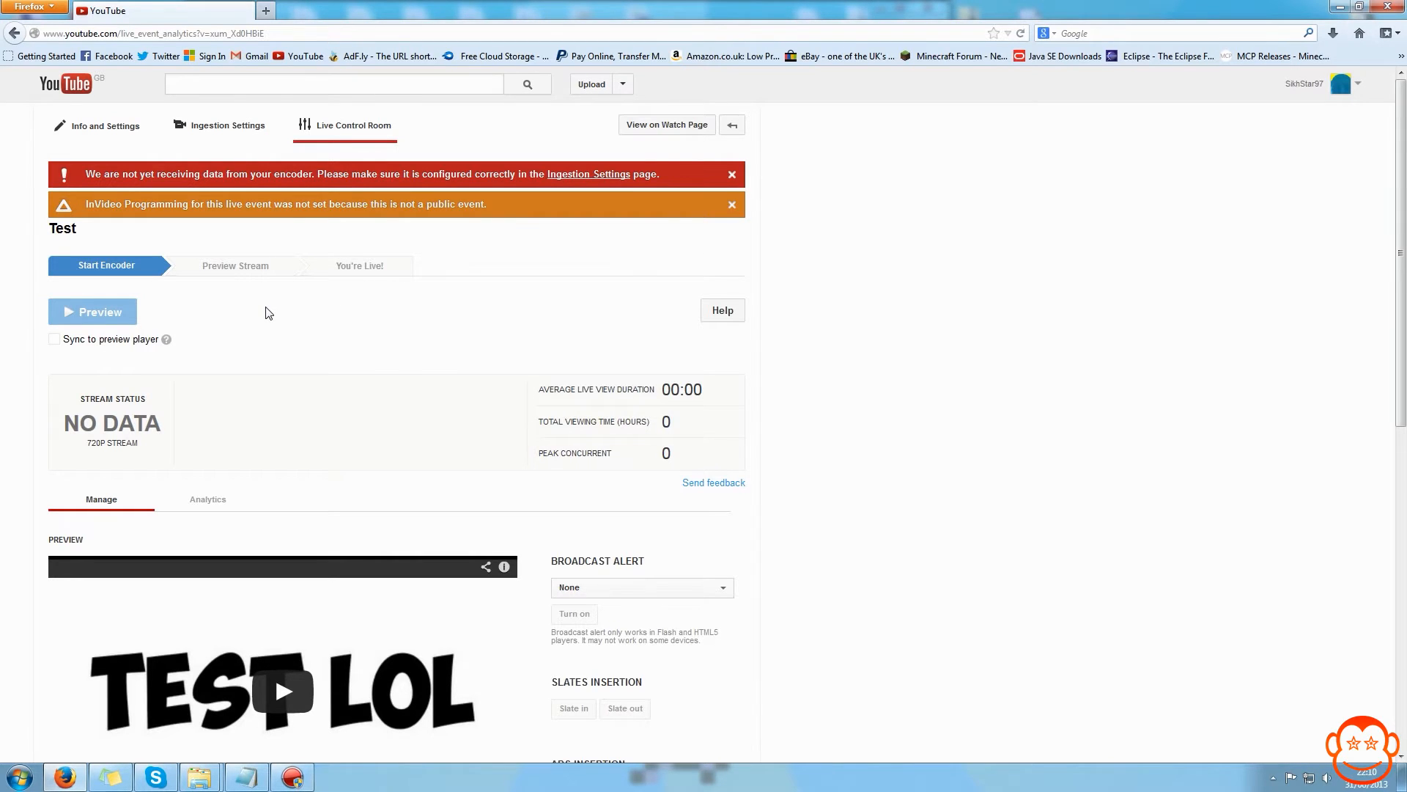
mouse_move(63, 353)
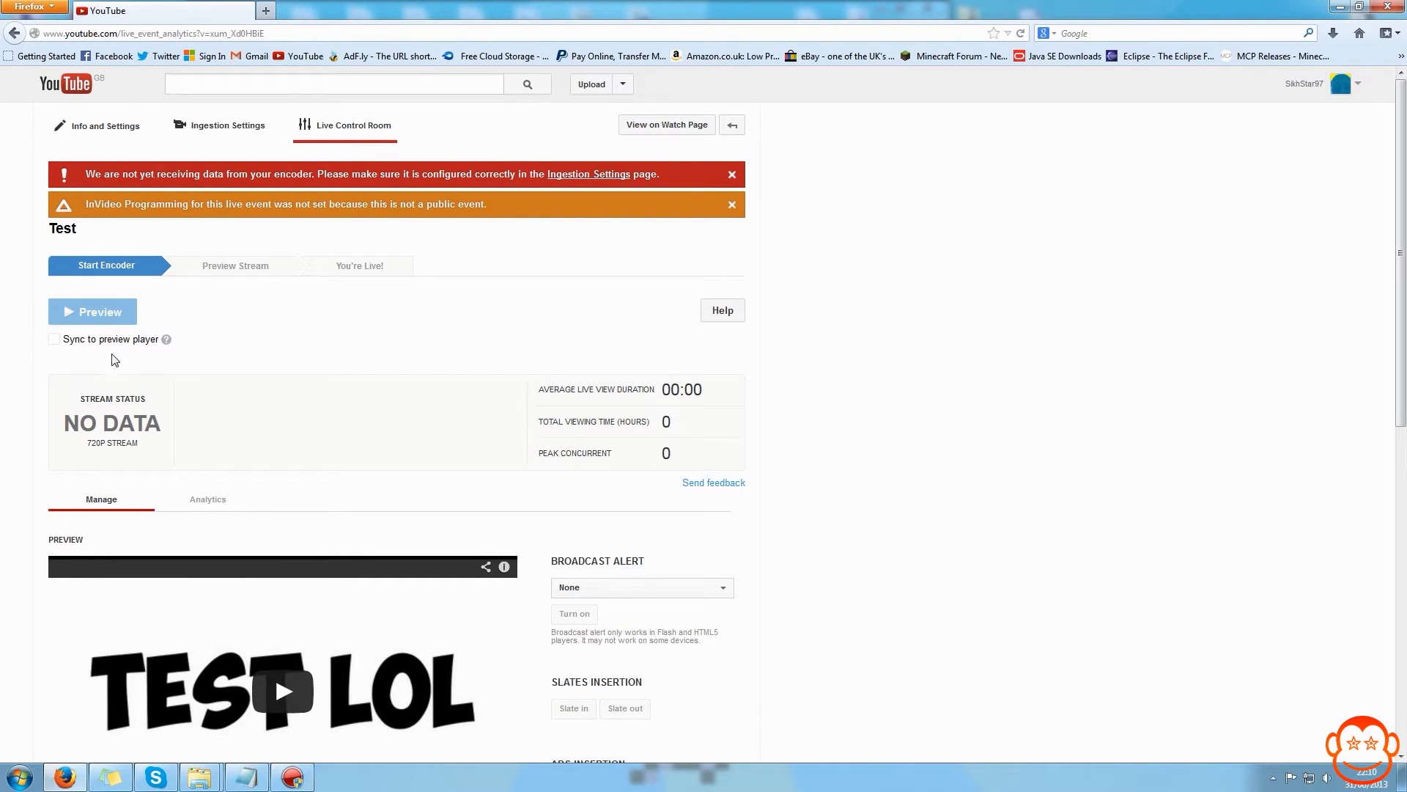
mouse_move(63, 343)
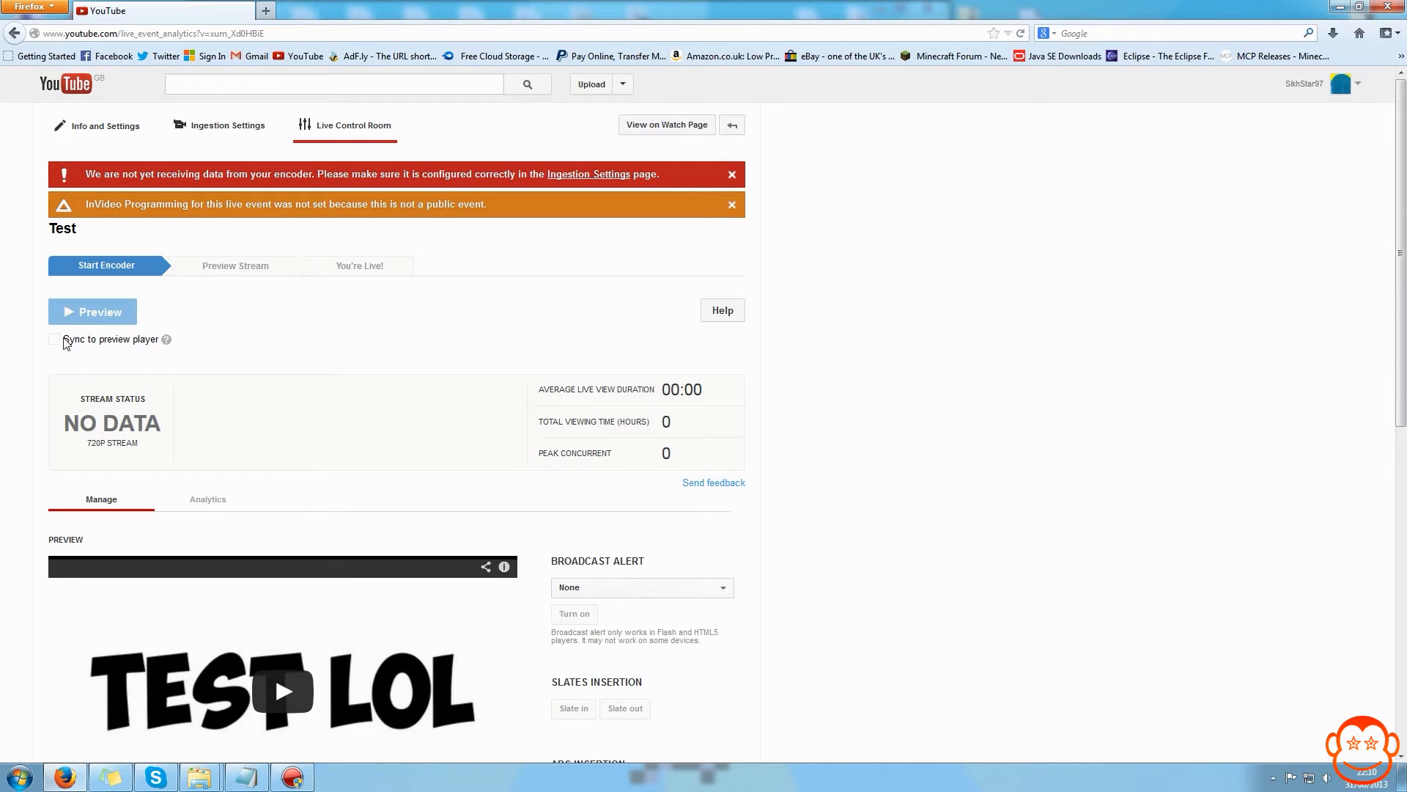
mouse_move(55, 339)
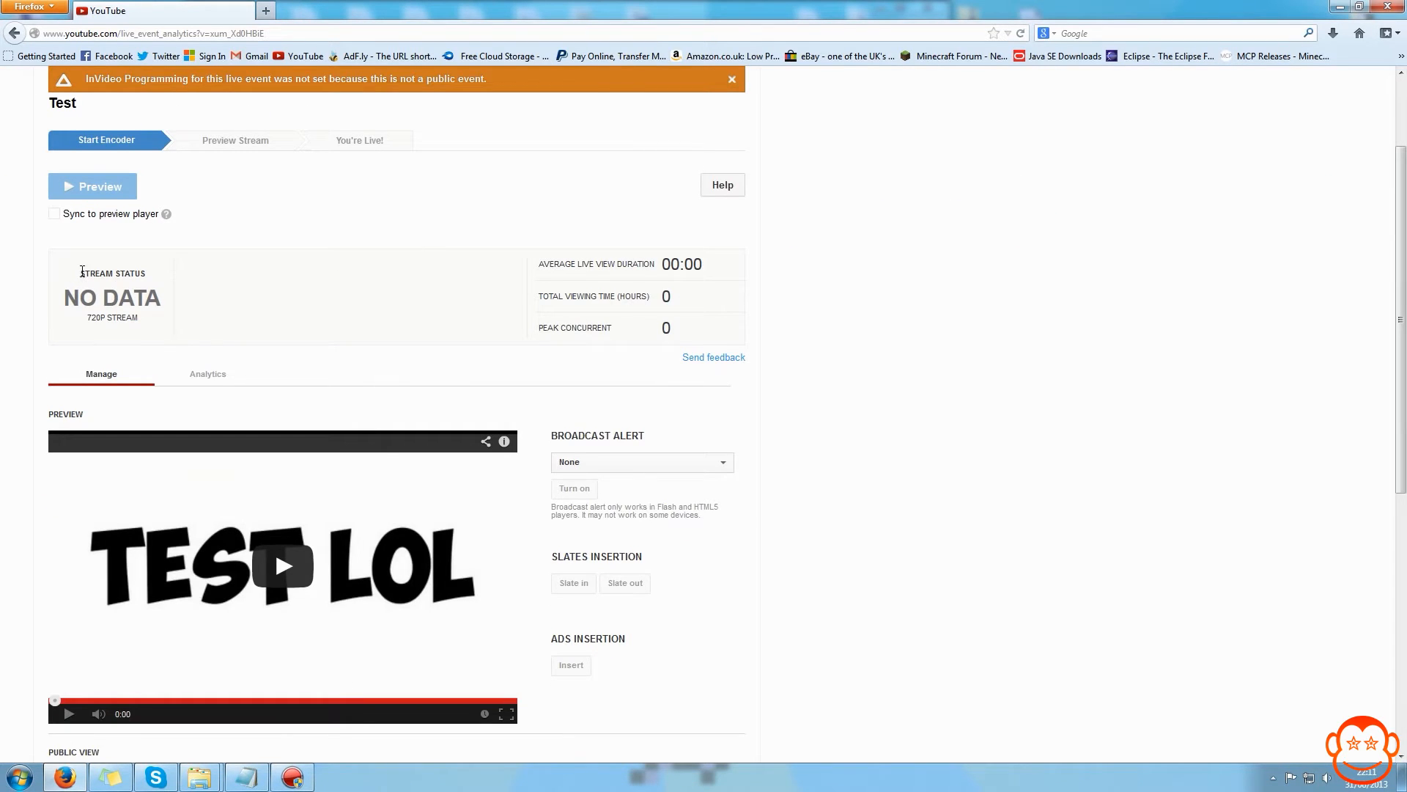
Step: Scroll down through the Live Control Room page to review the event's settings
double_click(82, 298)
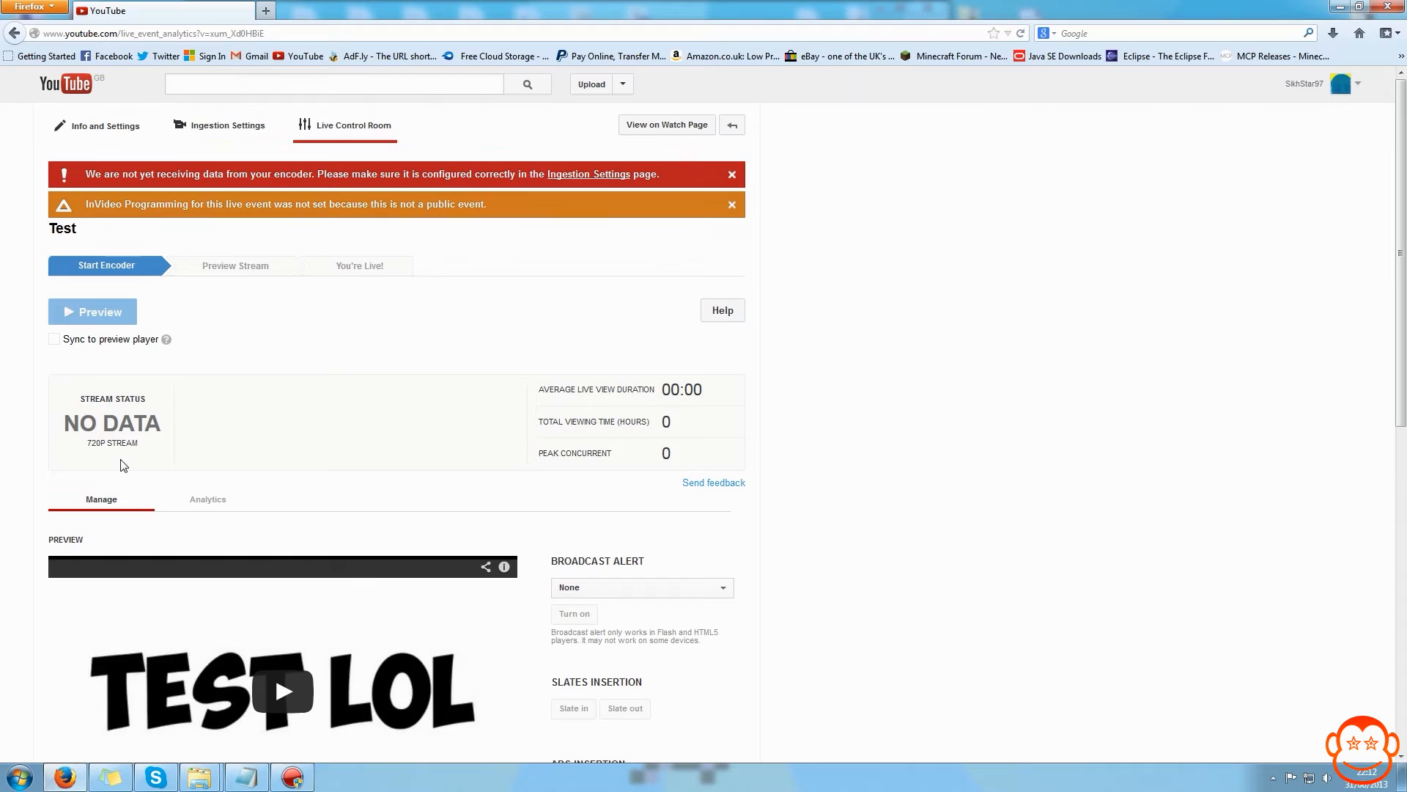
mouse_move(165, 431)
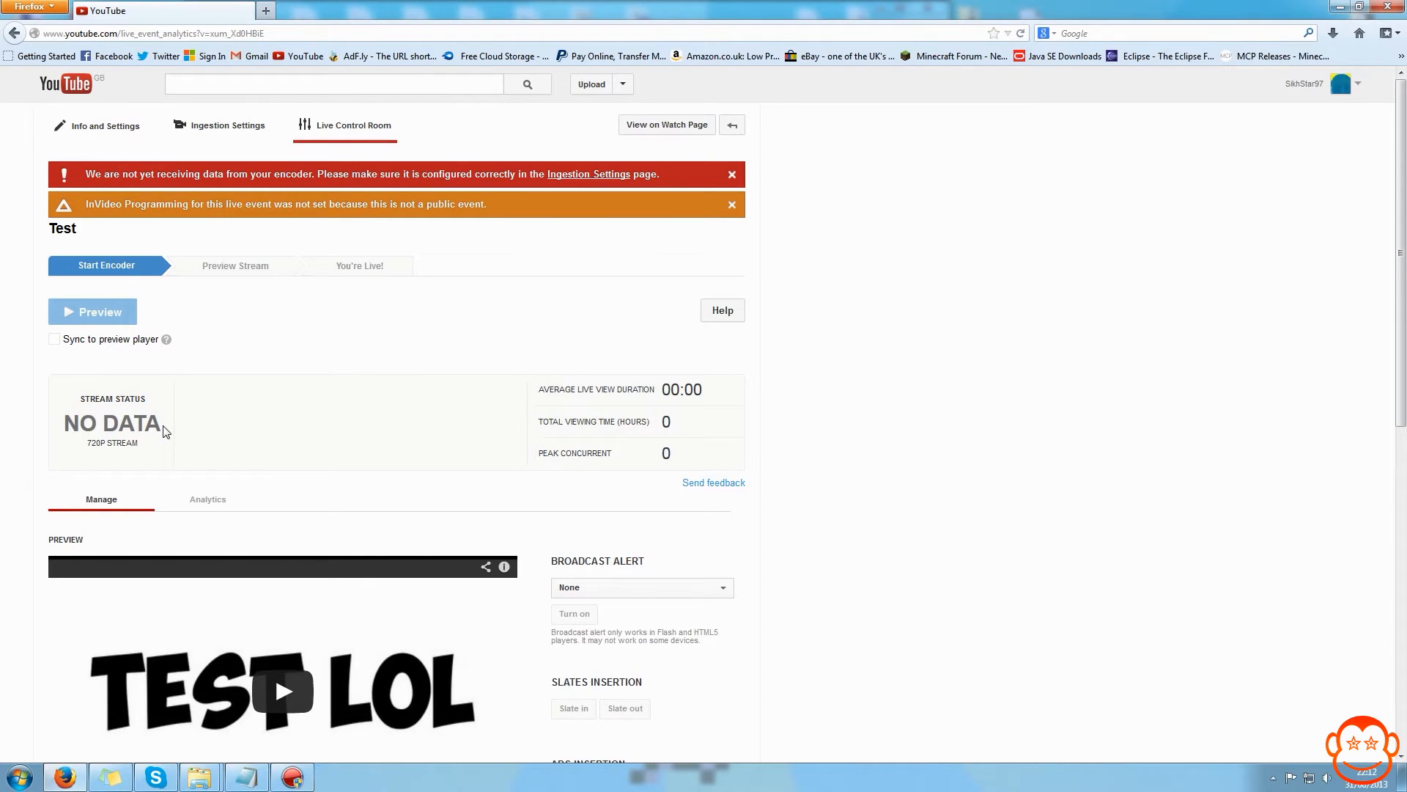
mouse_move(60, 429)
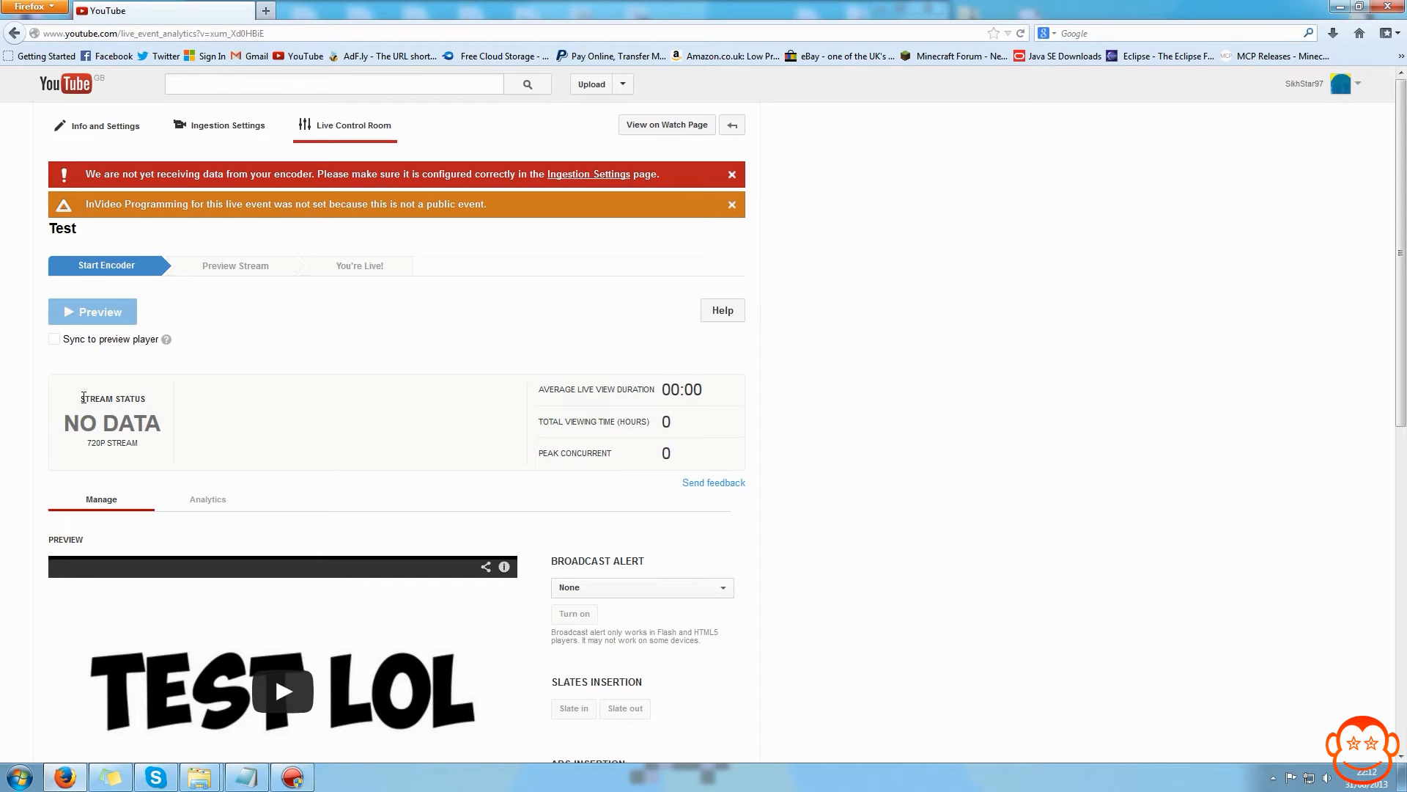
mouse_move(146, 448)
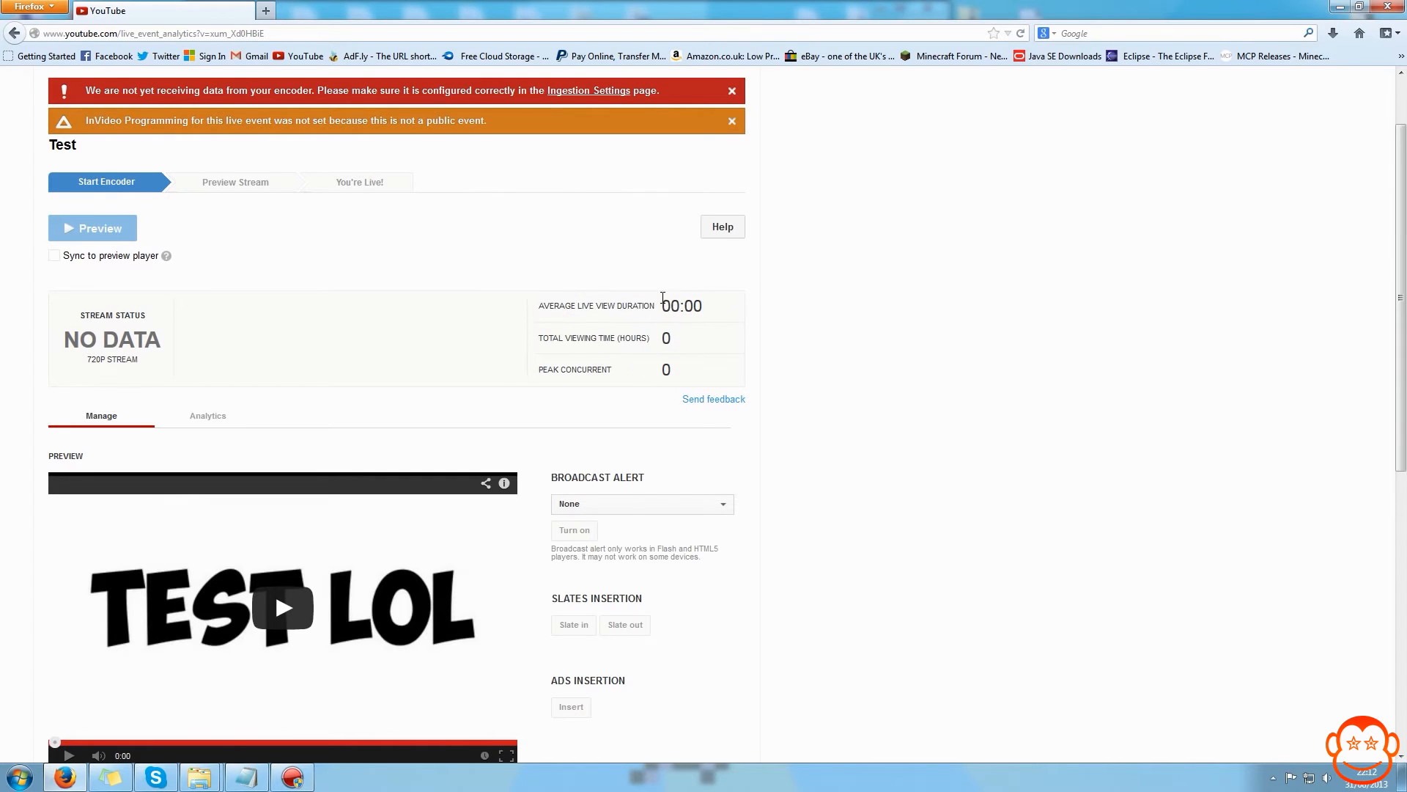
mouse_move(801, 305)
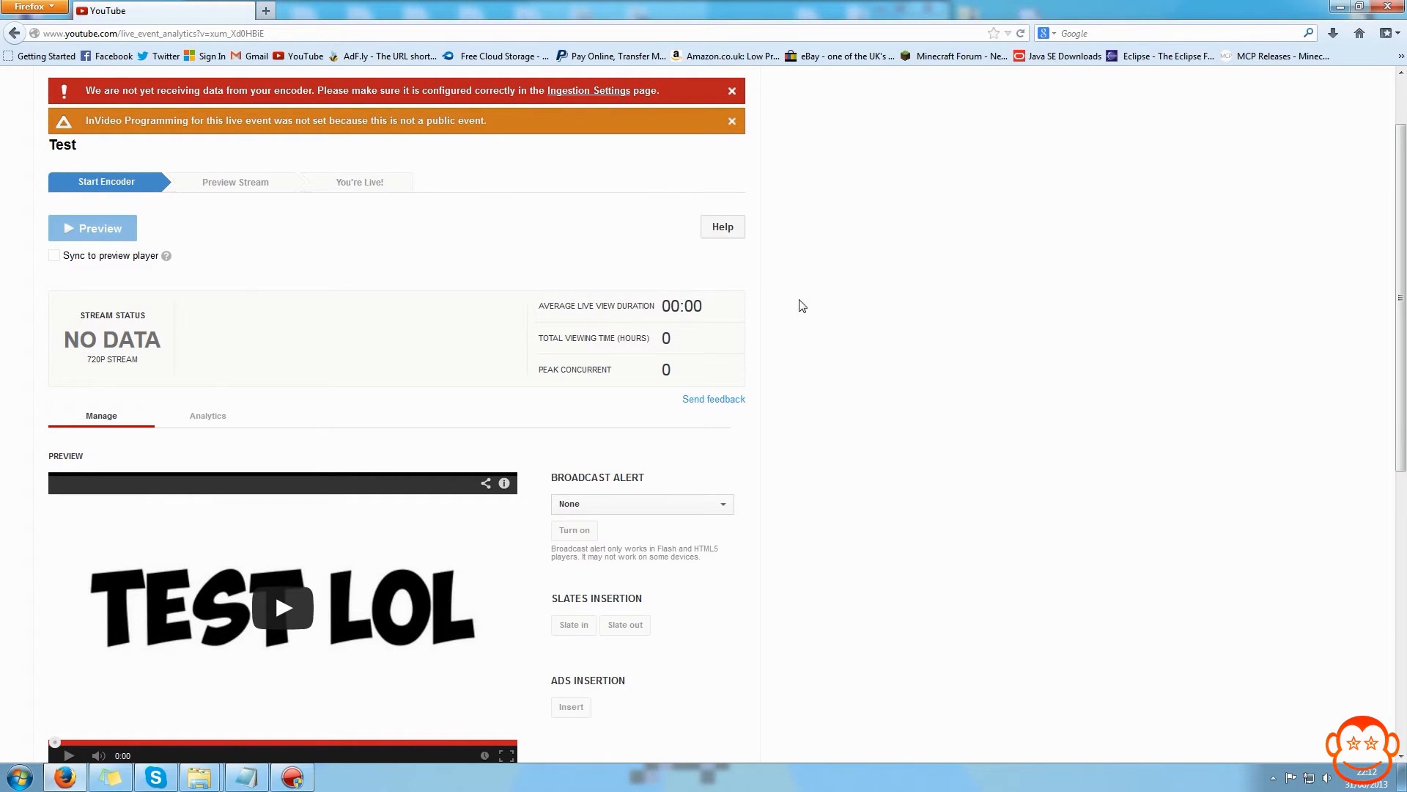
mouse_move(910, 300)
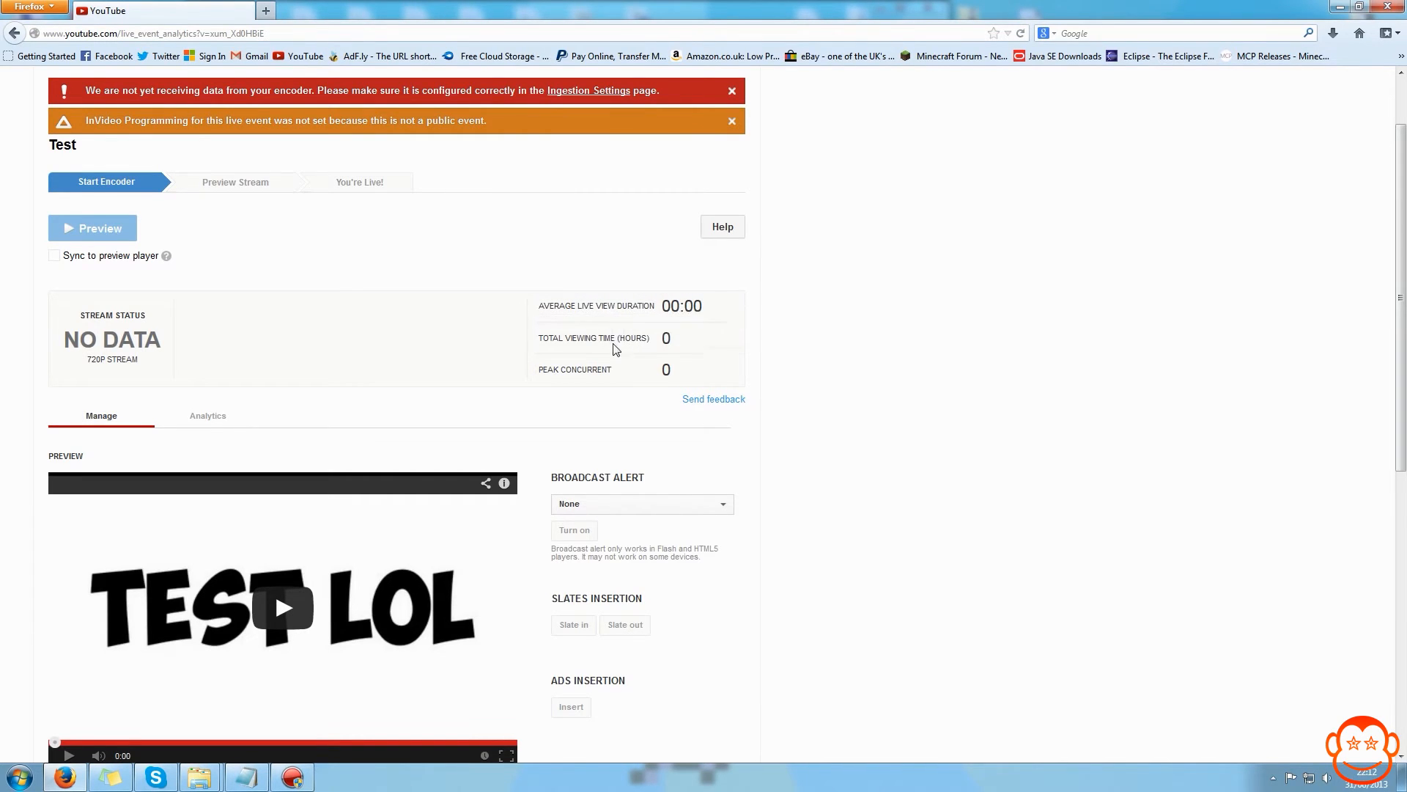
mouse_move(592, 339)
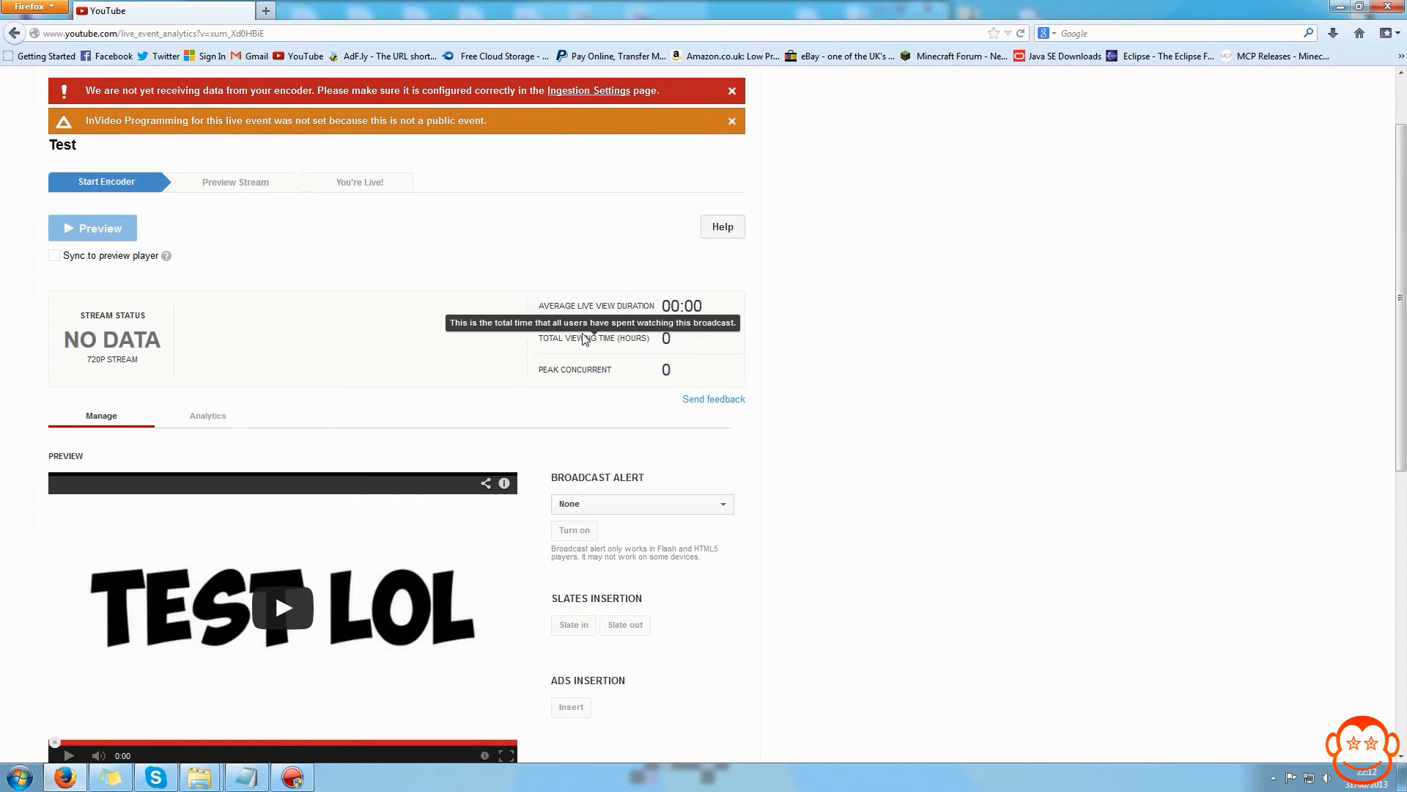
mouse_move(654, 333)
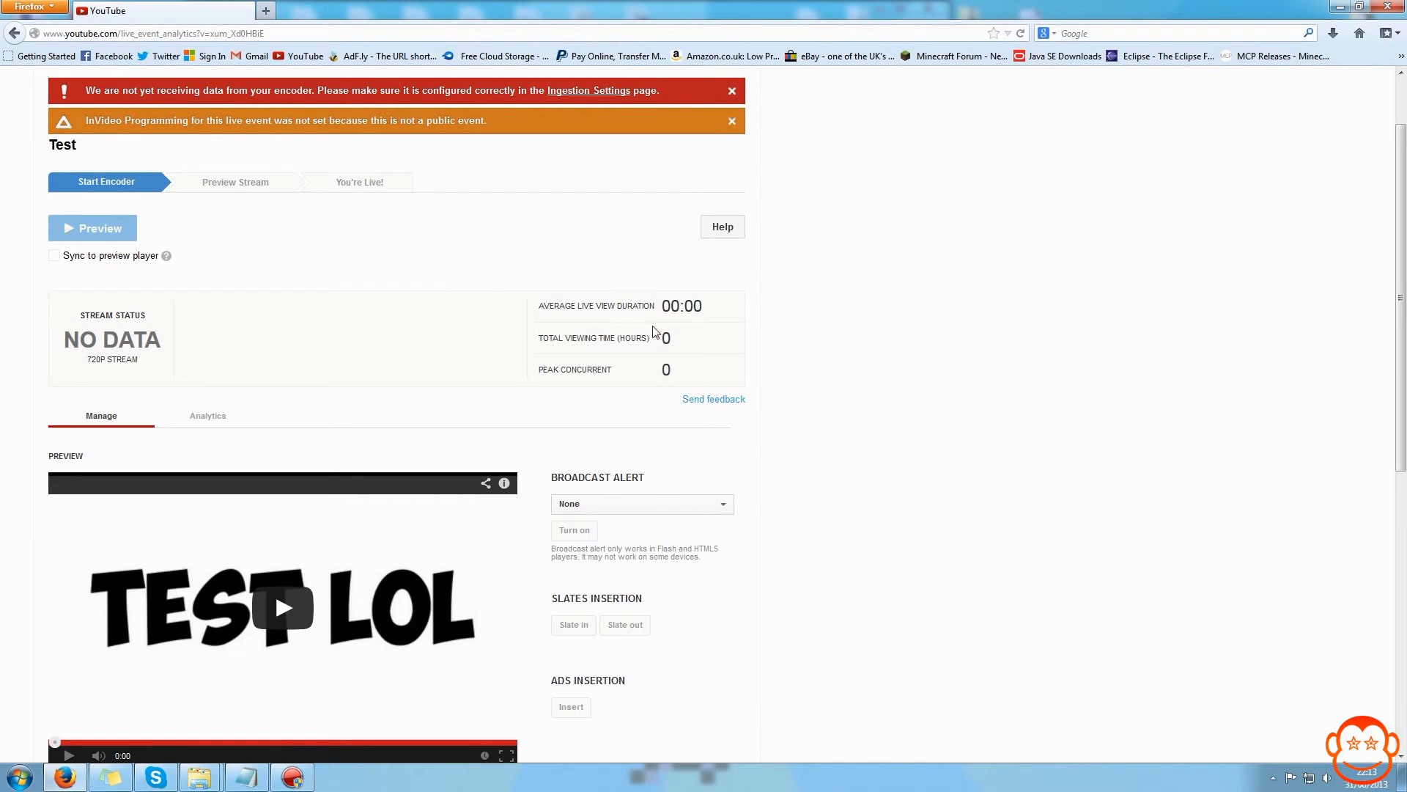
mouse_move(575, 370)
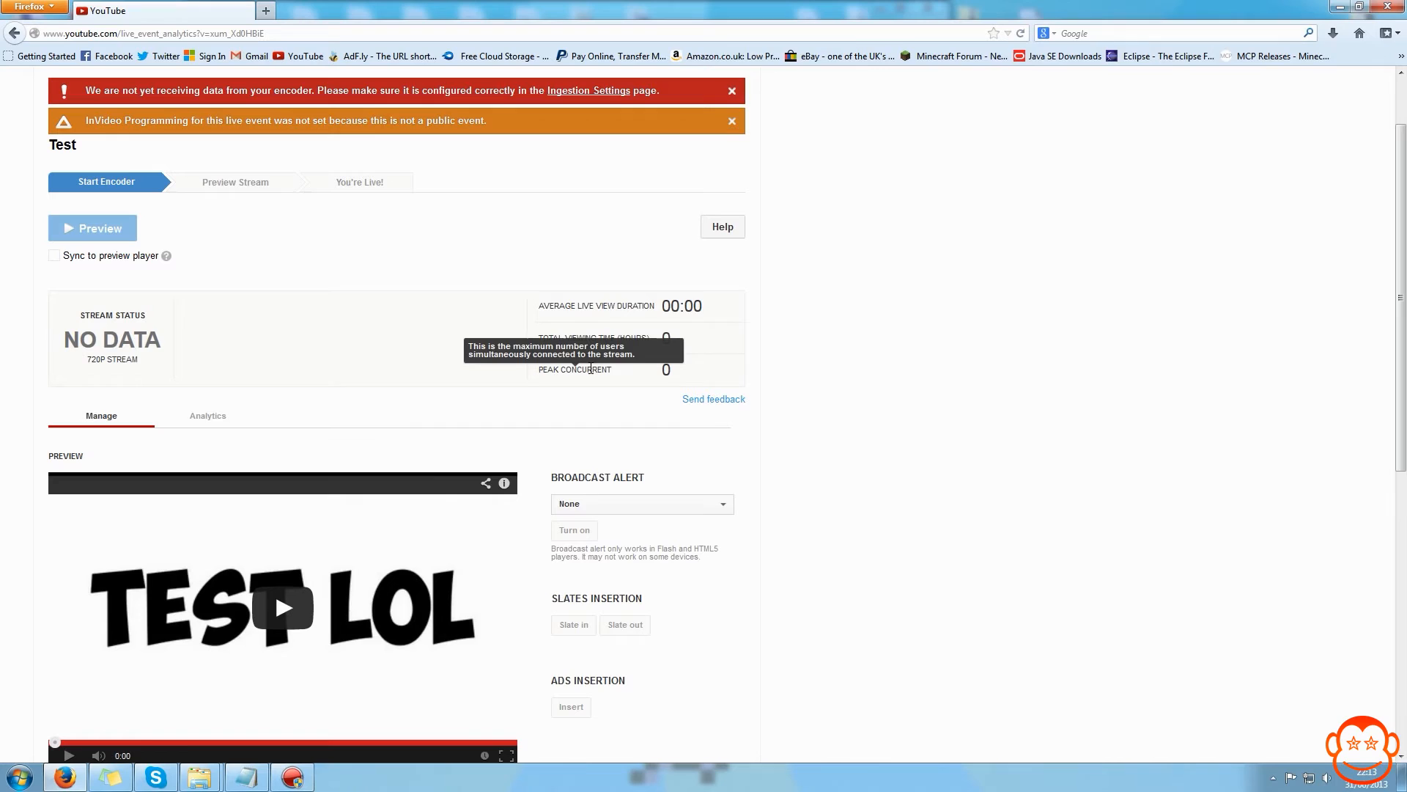
mouse_move(911, 352)
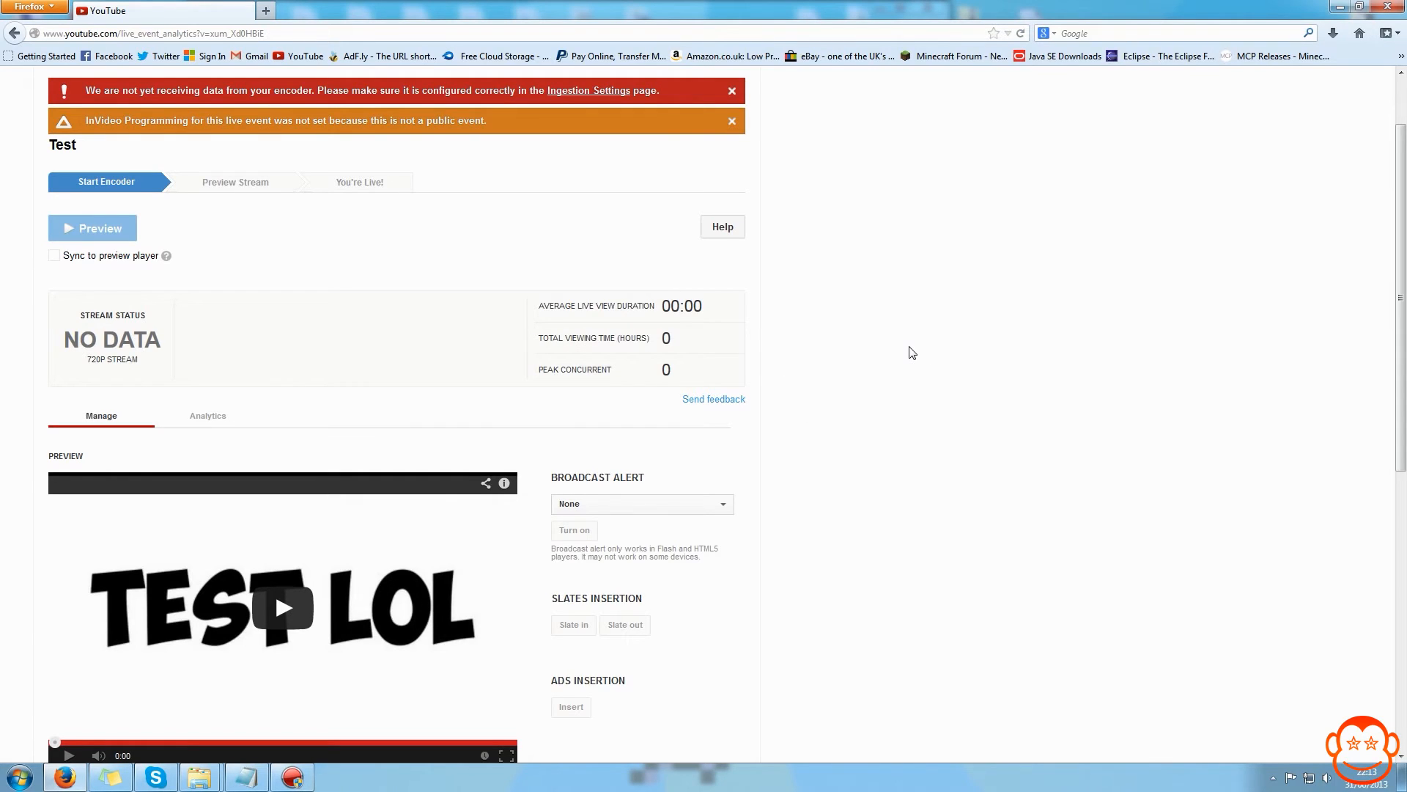
mouse_move(629, 361)
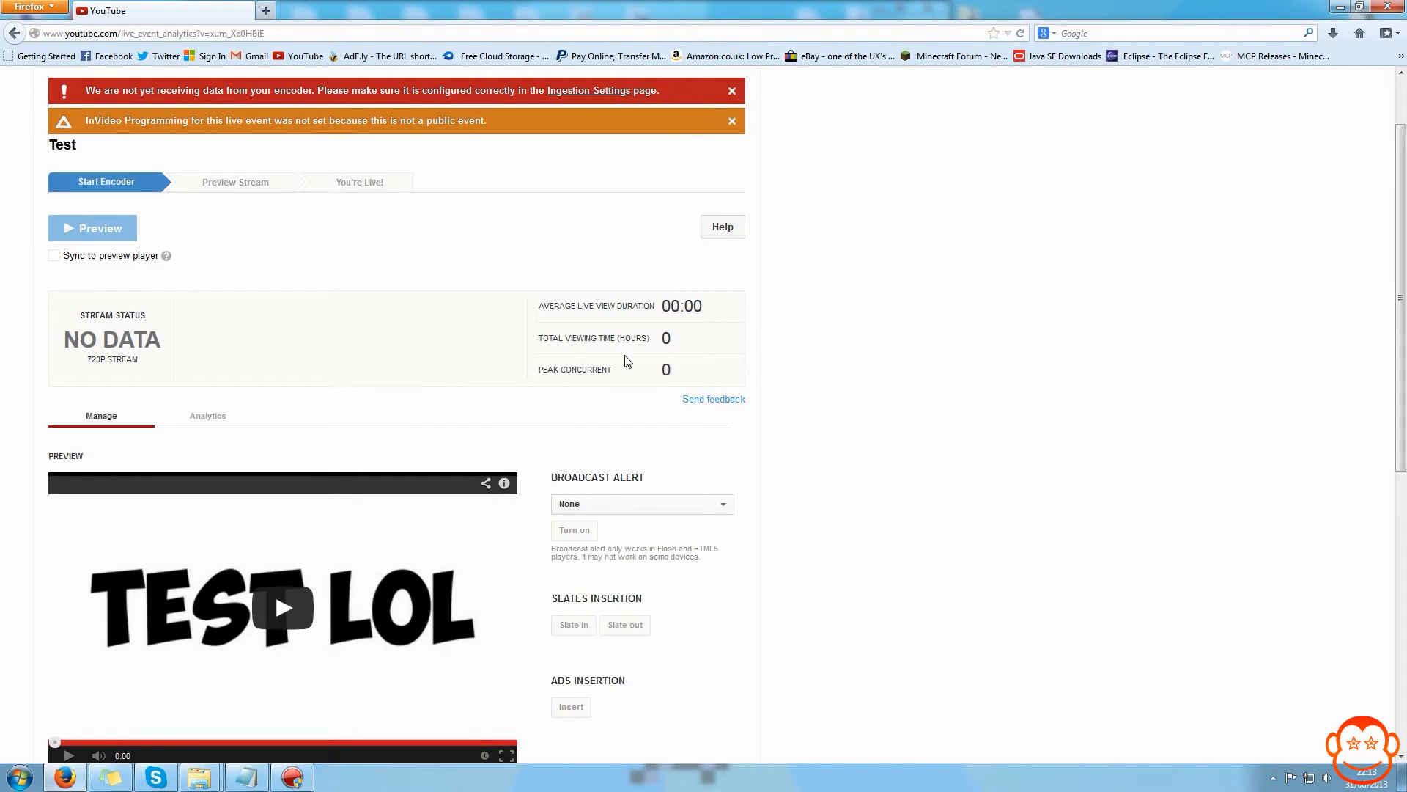
scroll("down", 3)
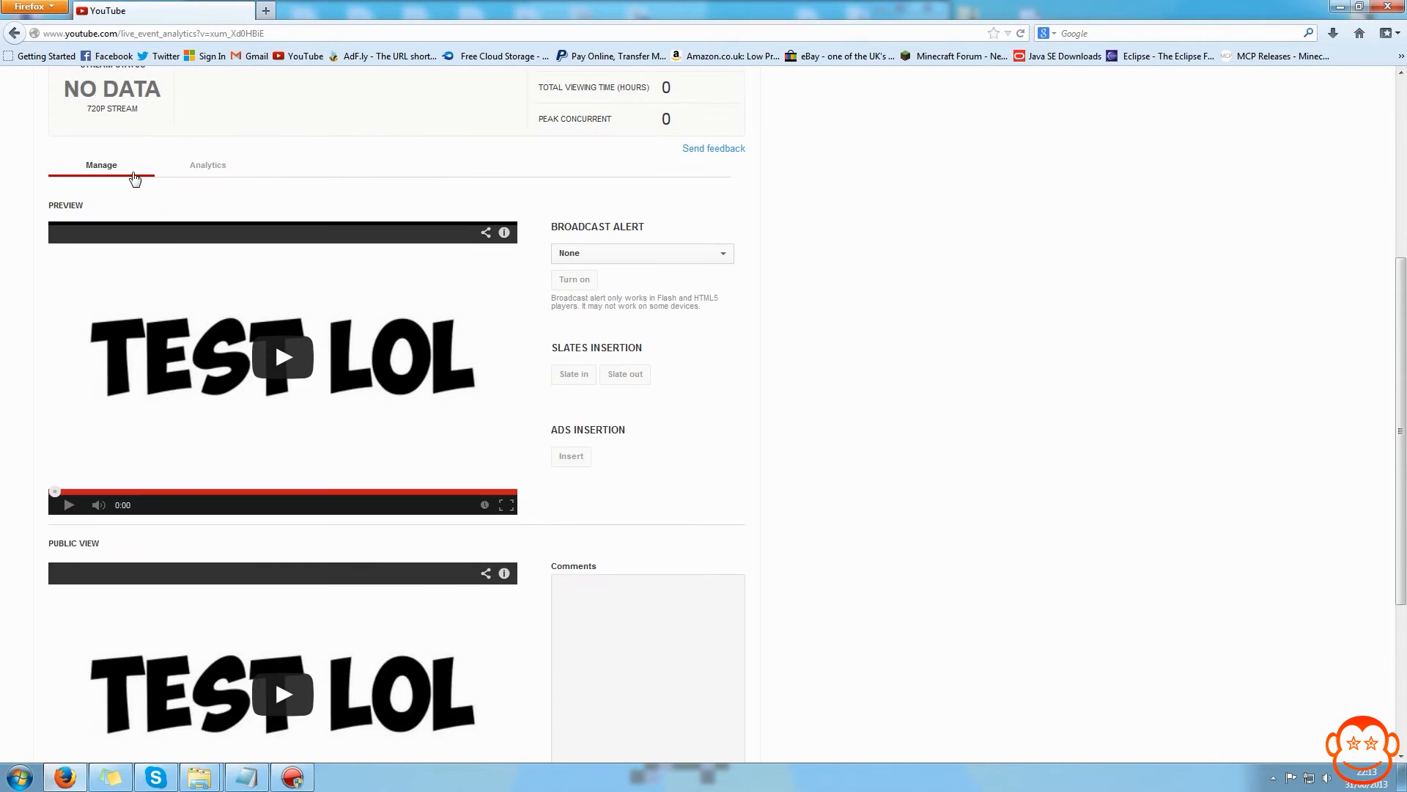
mouse_move(70, 178)
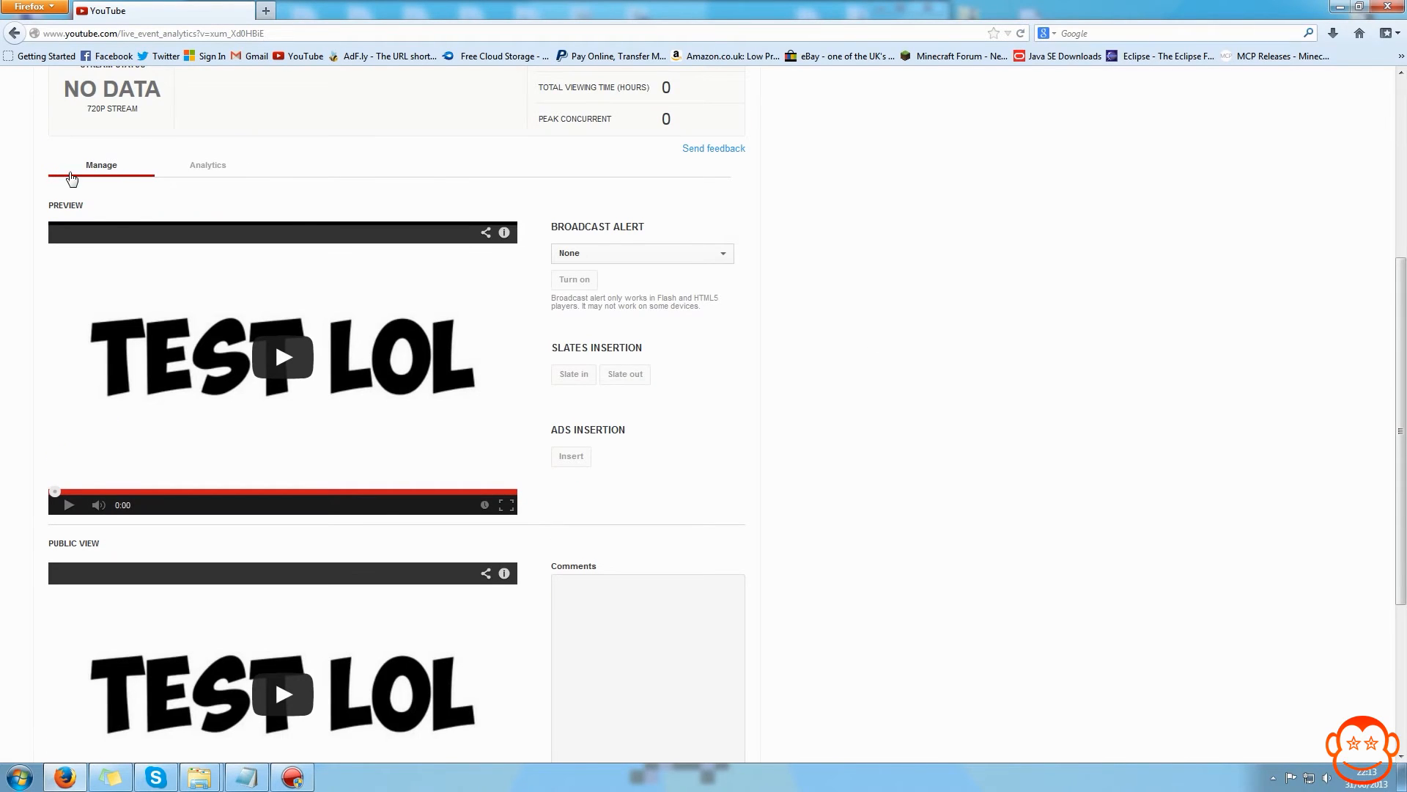
mouse_move(135, 162)
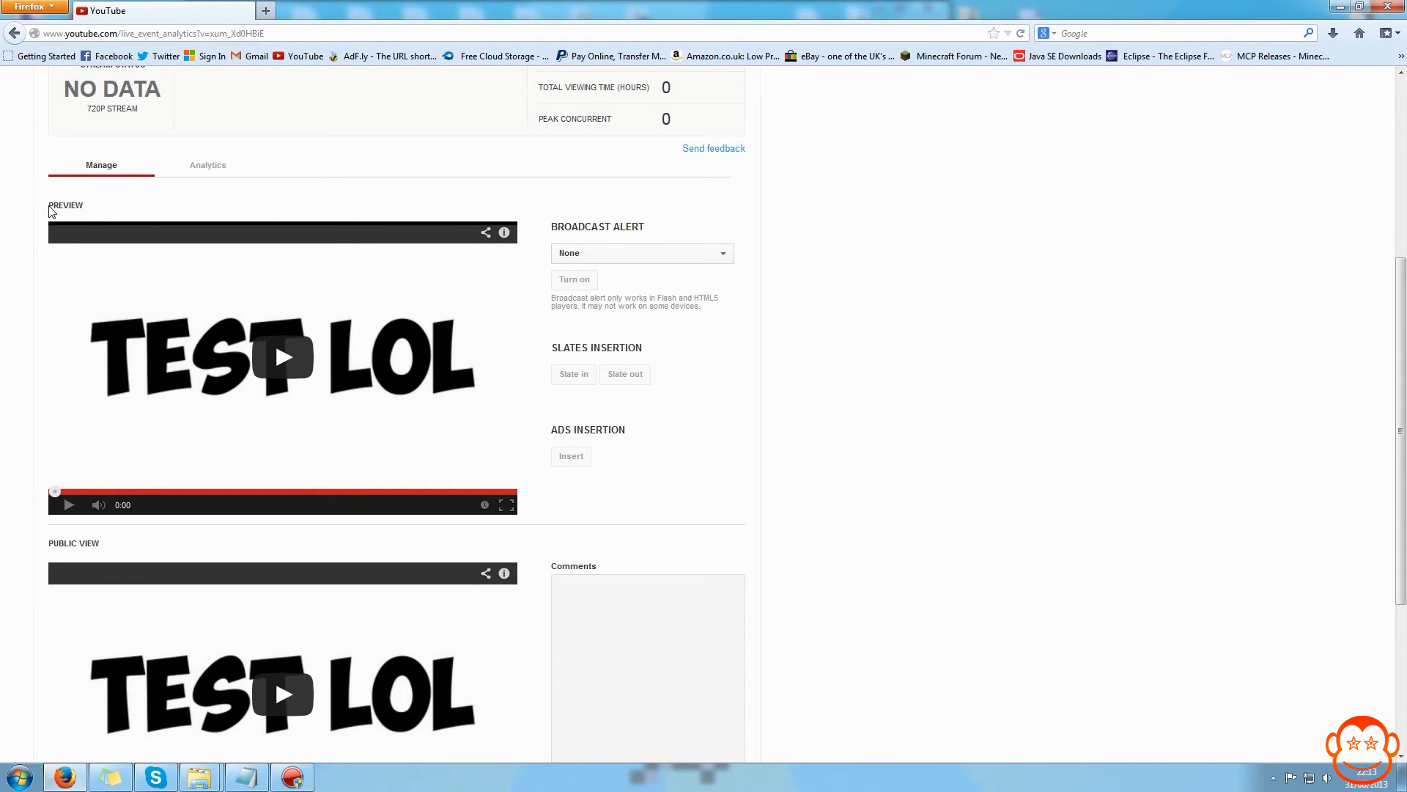
scroll("down", 3)
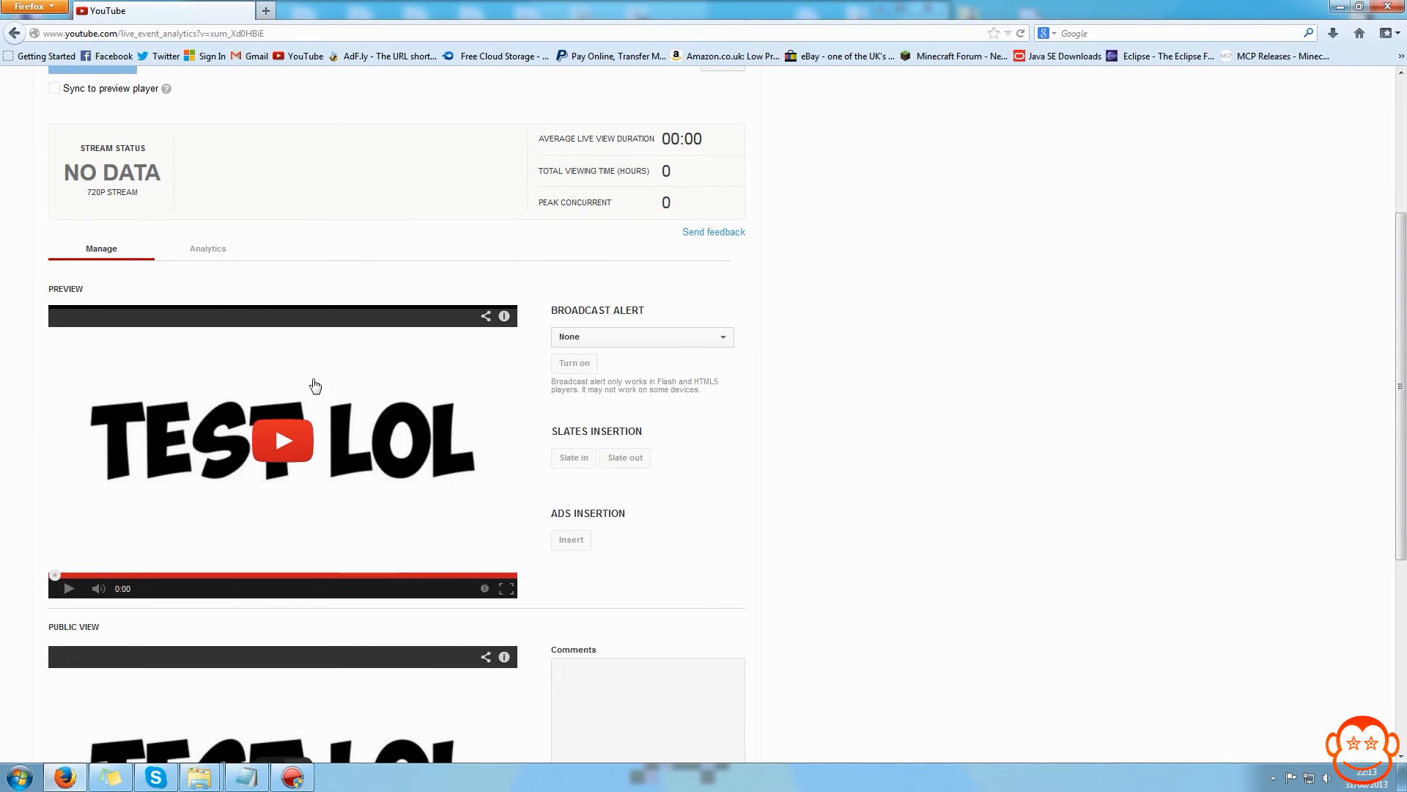
mouse_move(399, 498)
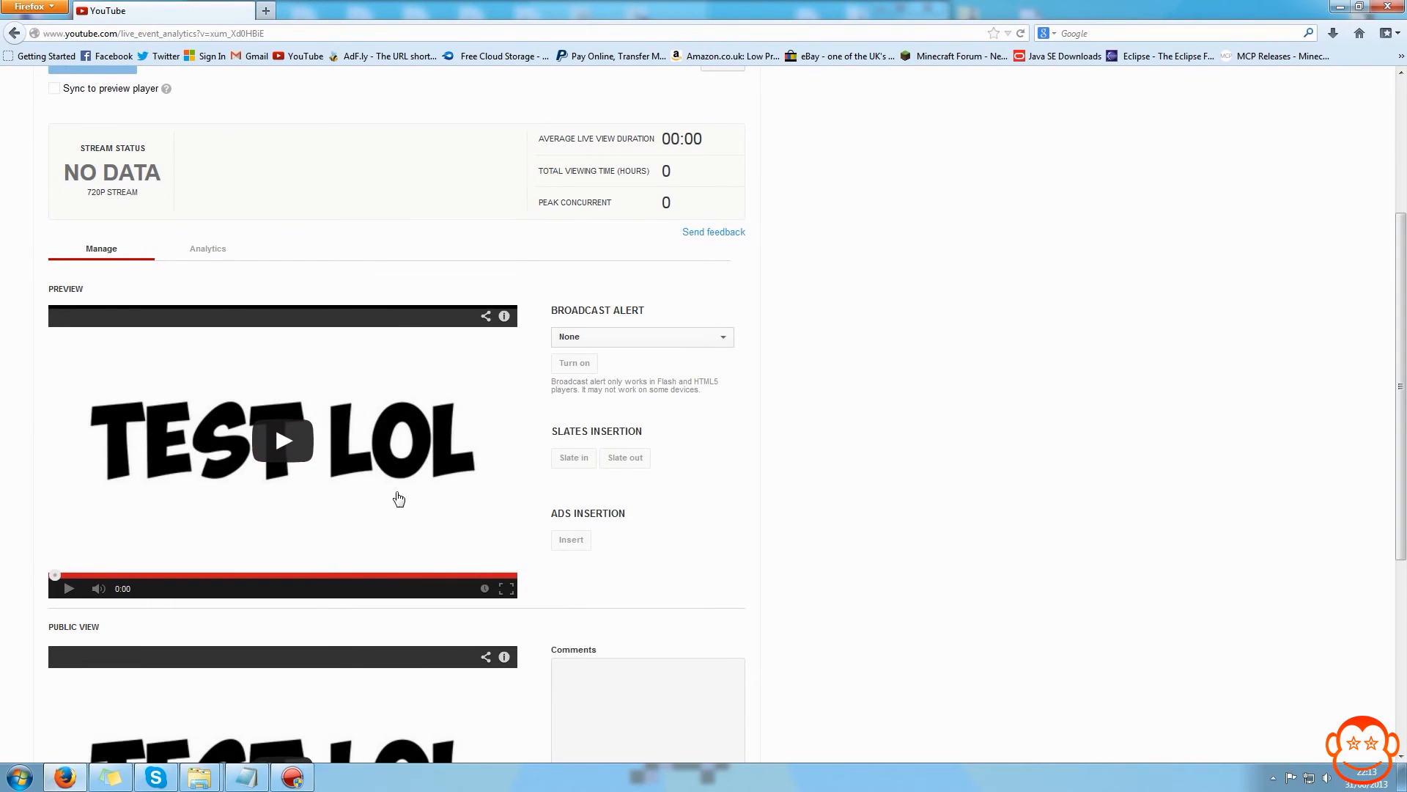
mouse_move(227, 416)
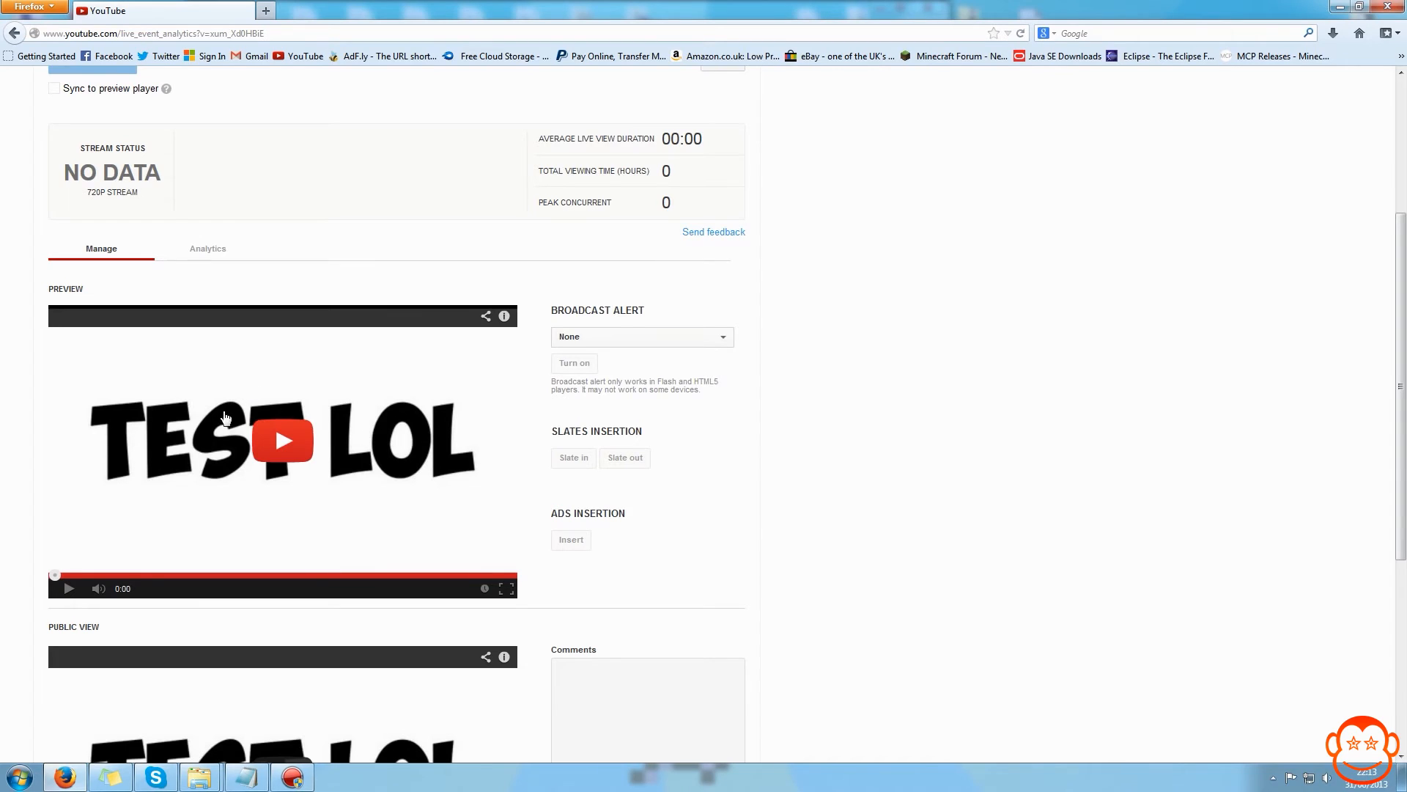
scroll("down", 3)
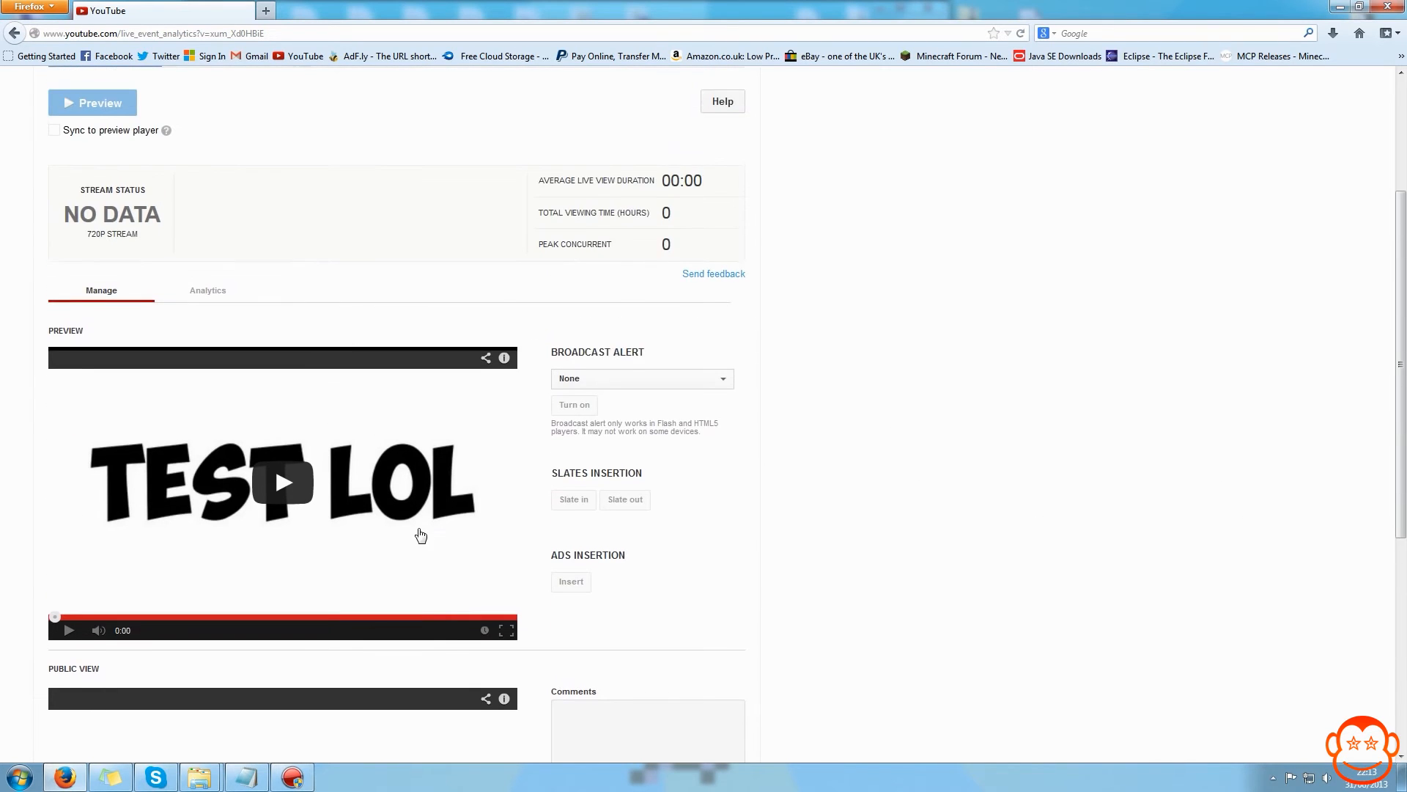
scroll("down", 3)
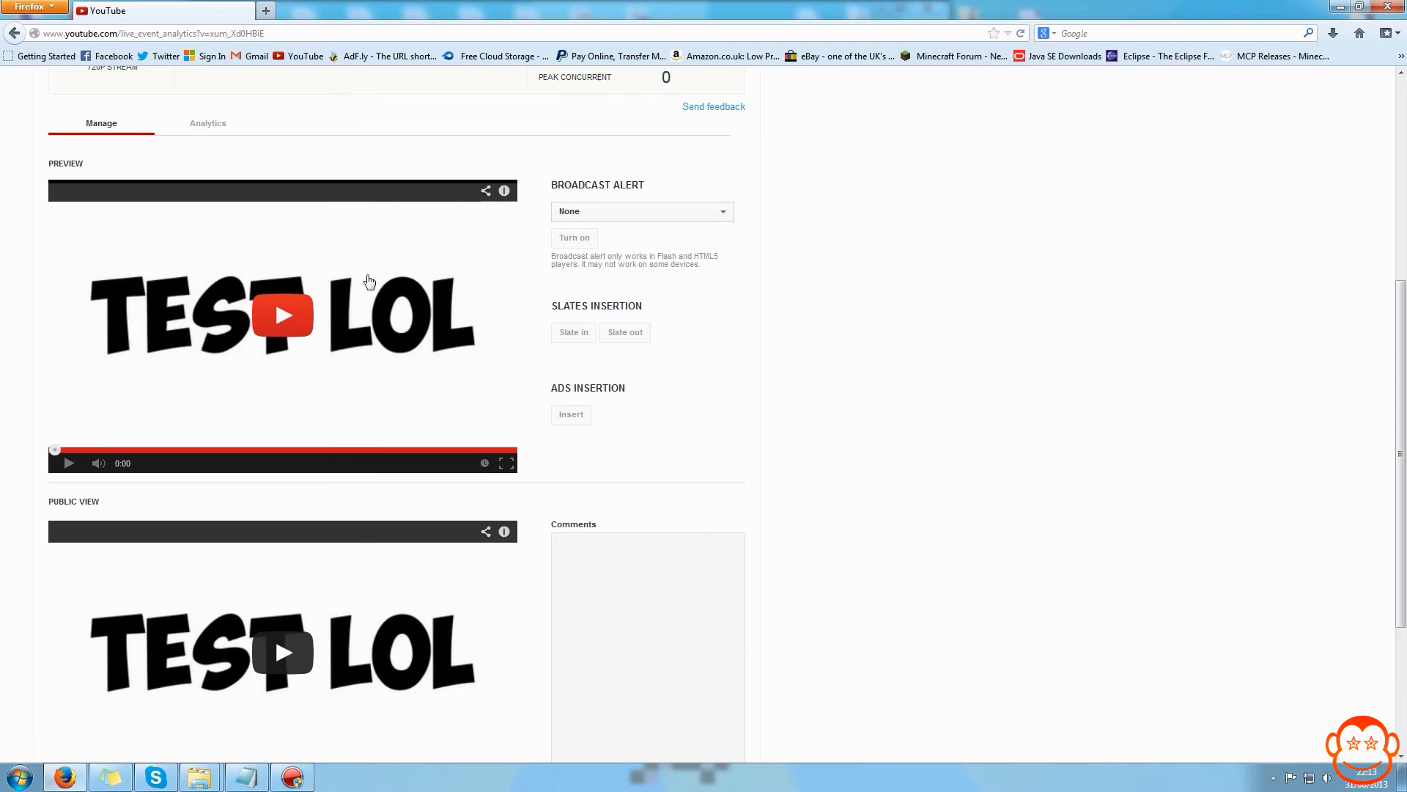
scroll("down", 3)
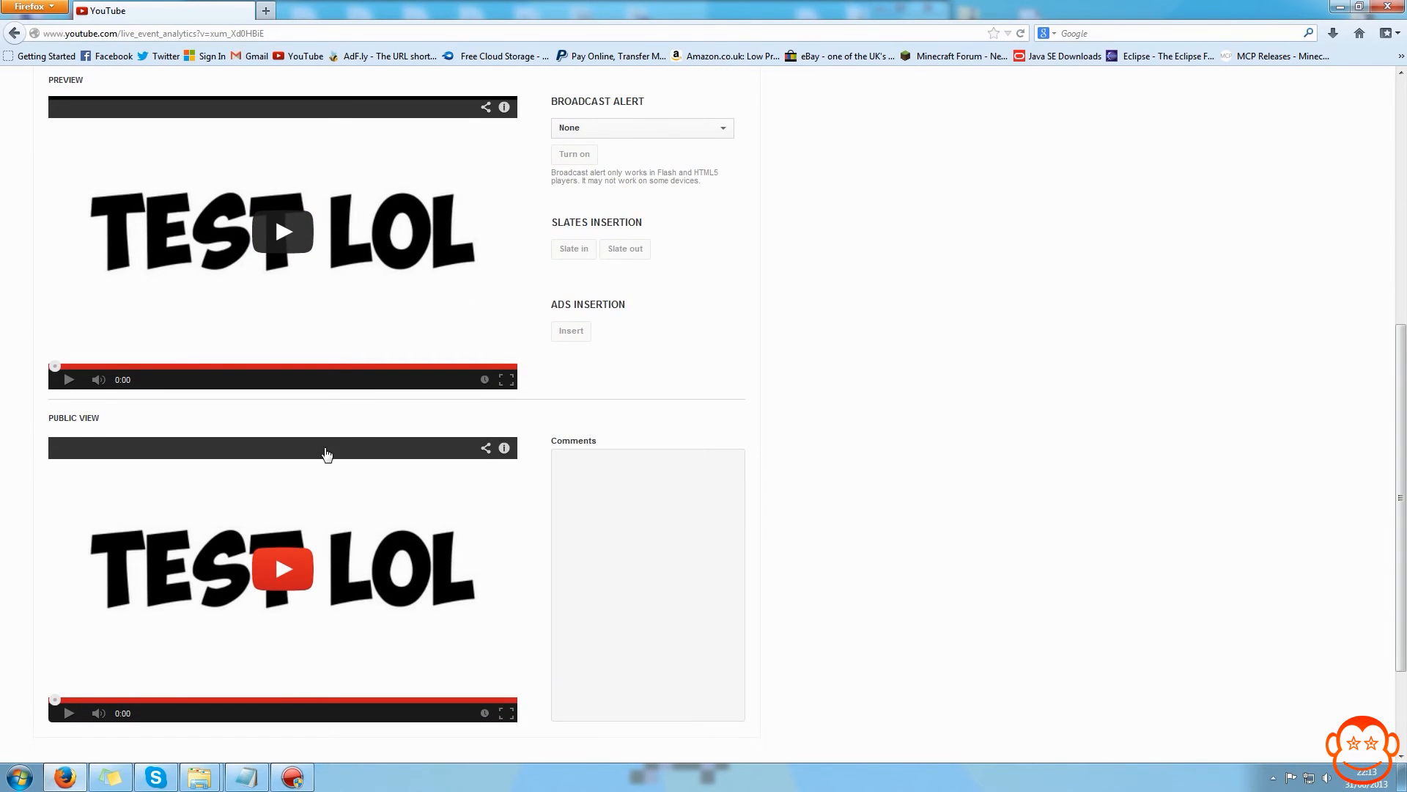
mouse_move(899, 346)
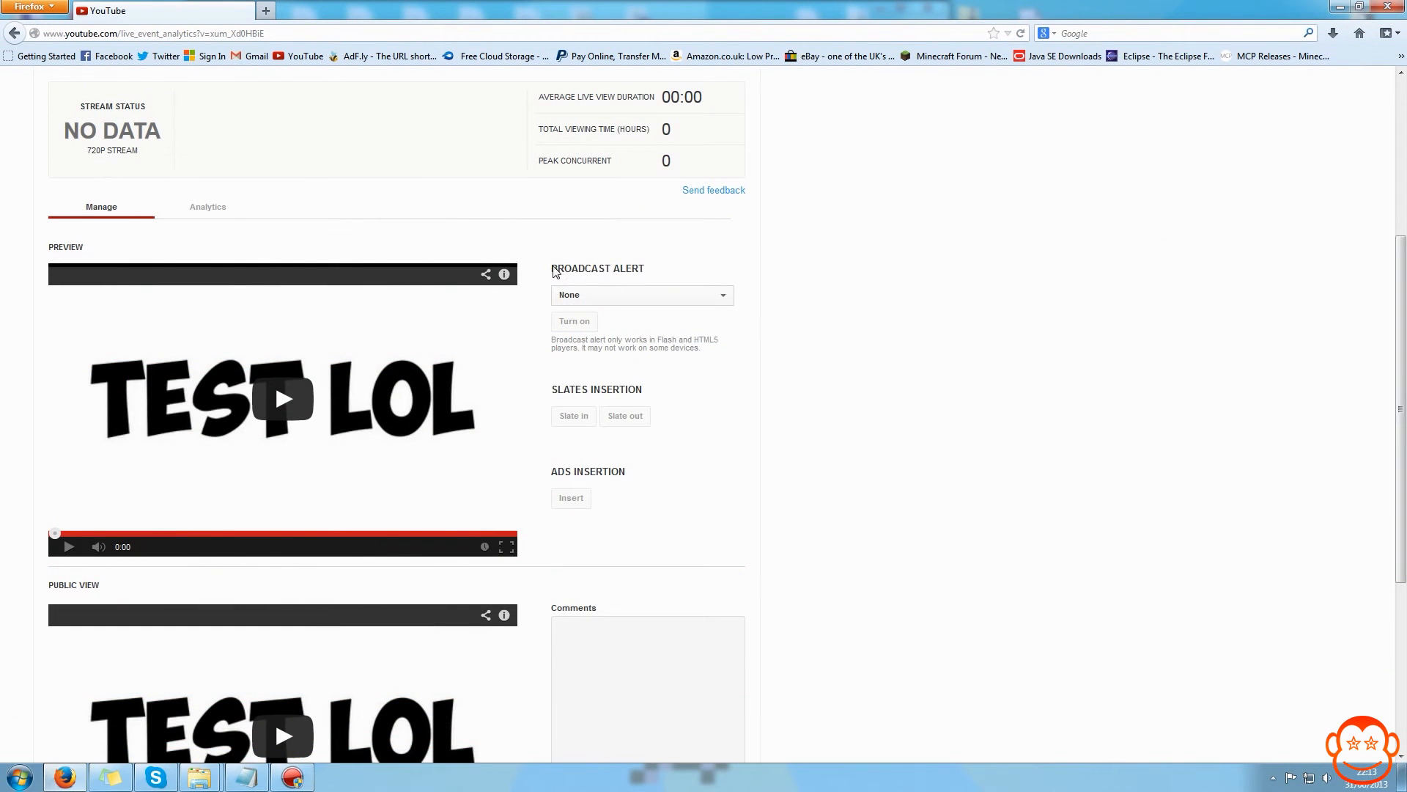
Step: Show the list of broadcast alert messages and review its entries
left_click(641, 294)
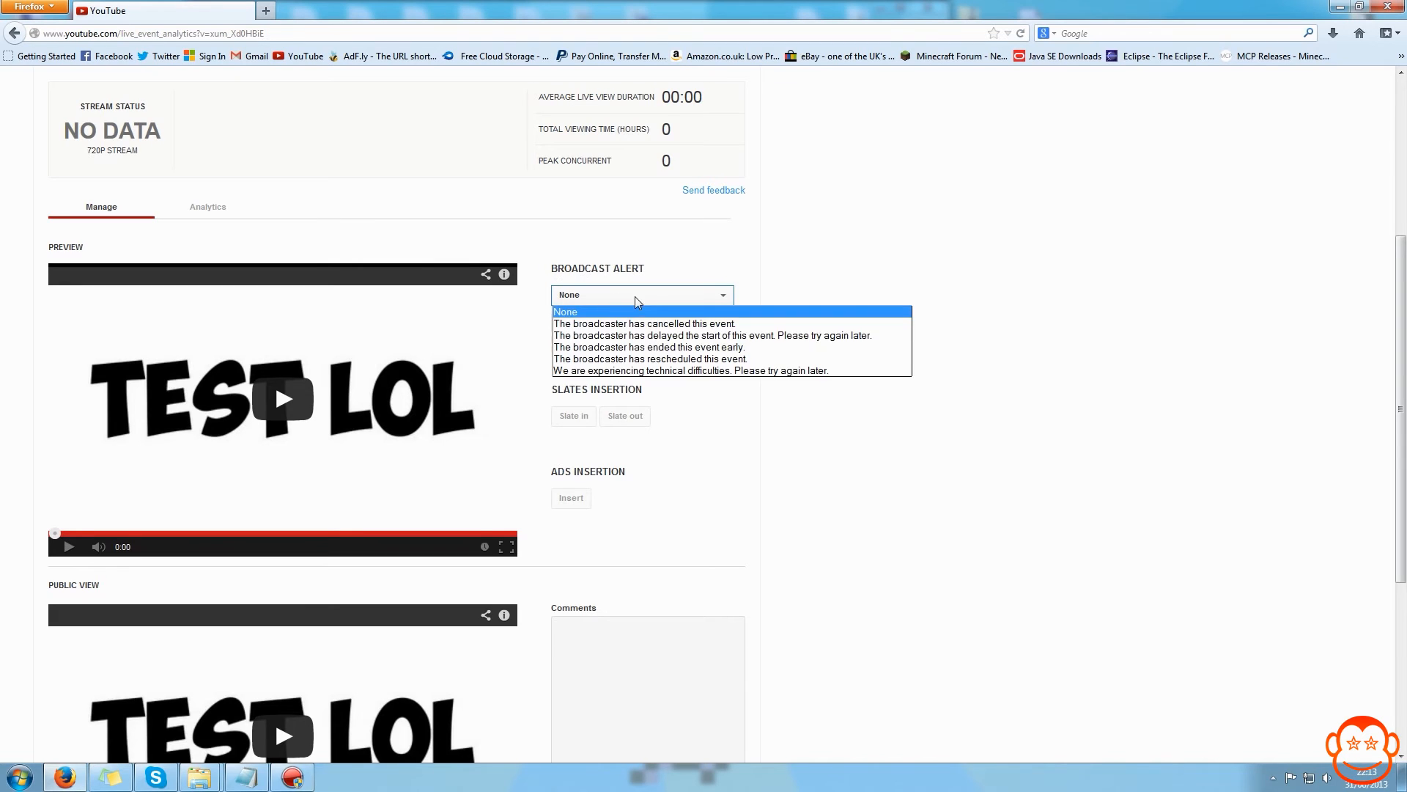
mouse_move(732, 323)
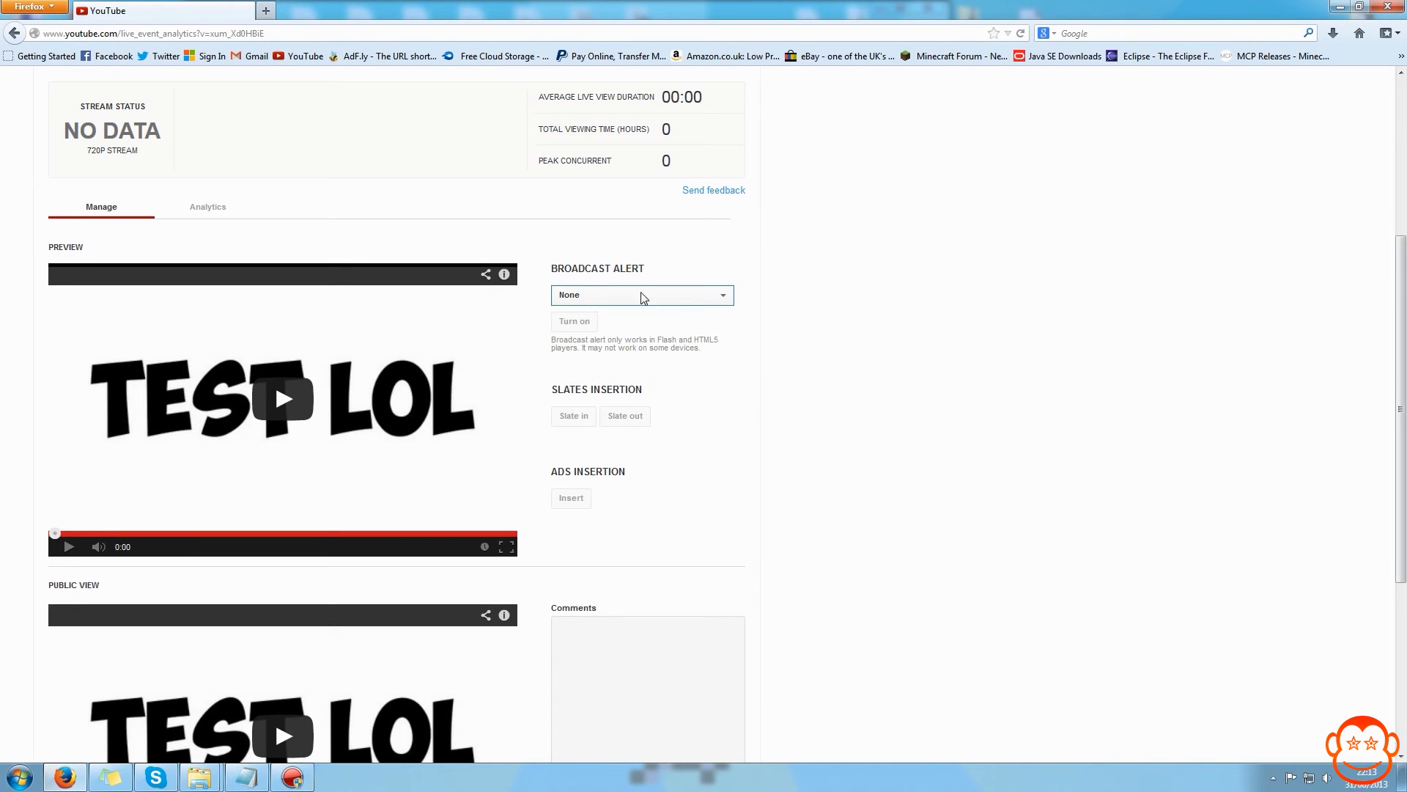
mouse_move(577, 665)
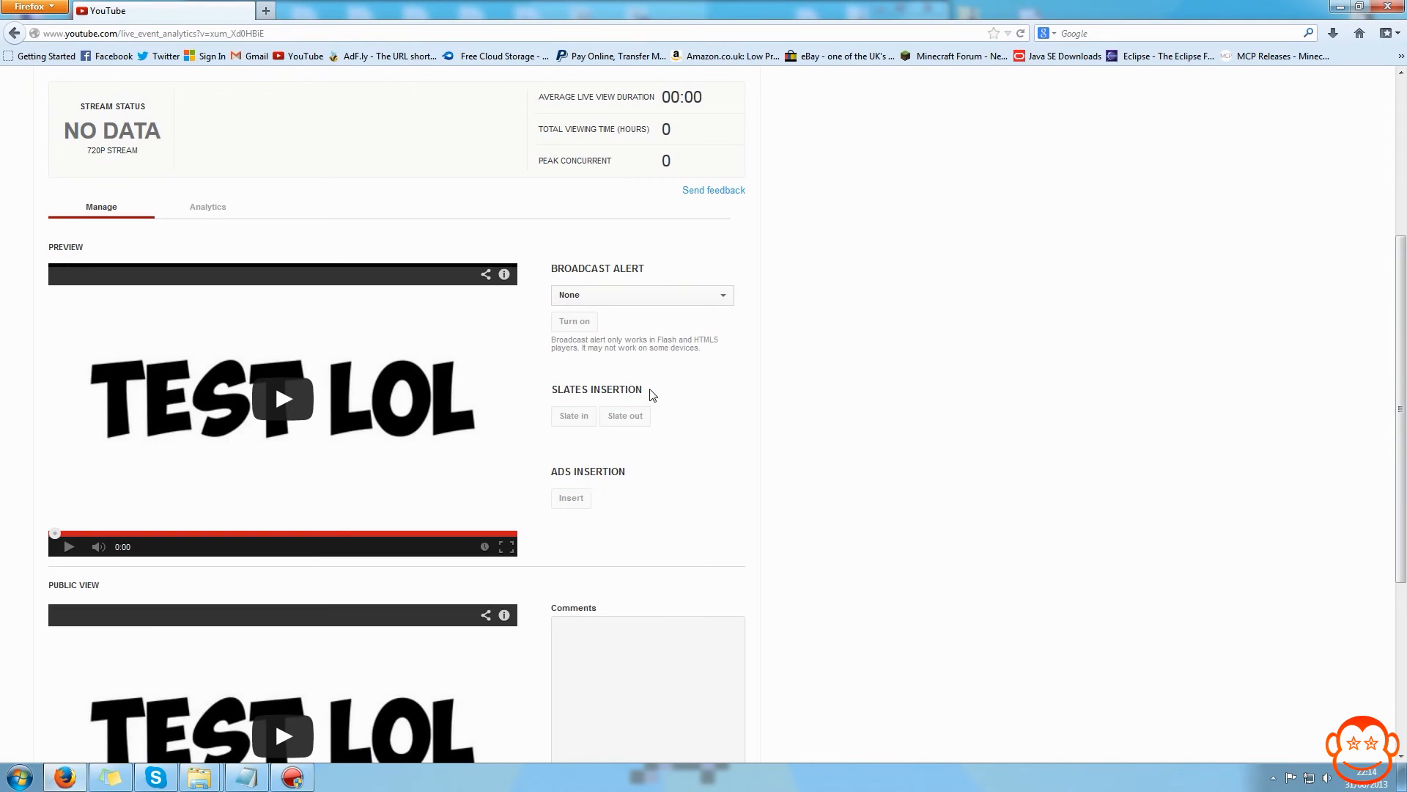
mouse_move(551, 387)
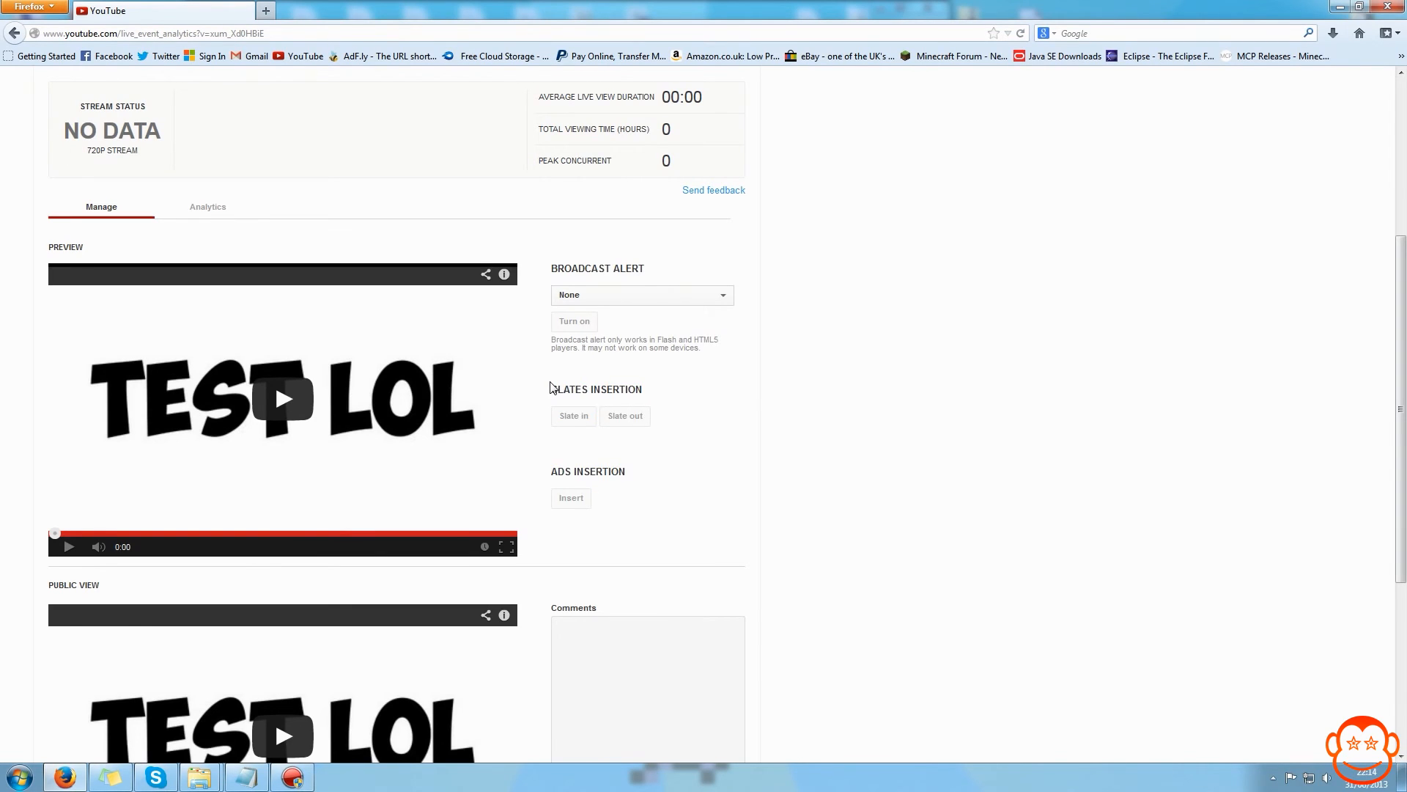
double_click(595, 388)
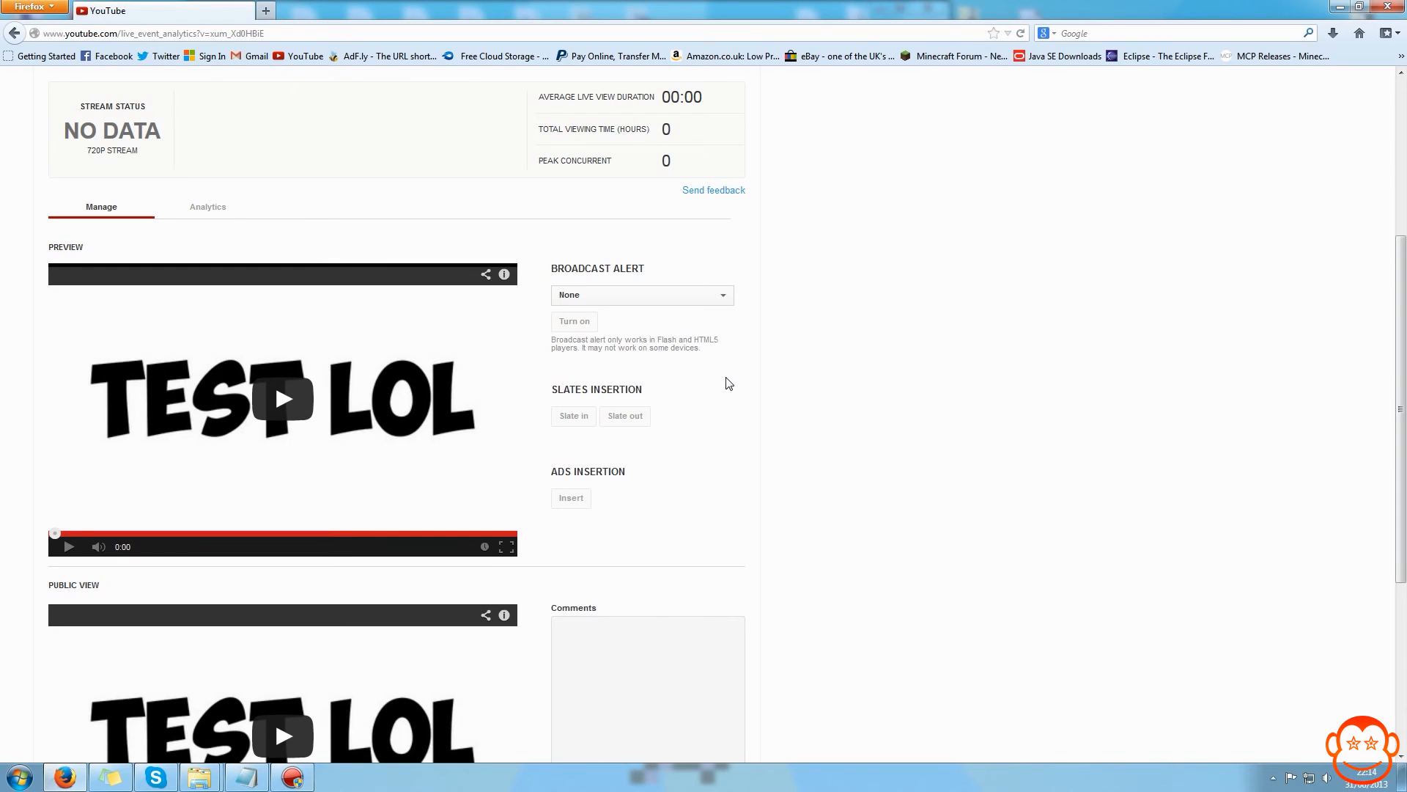
mouse_move(554, 392)
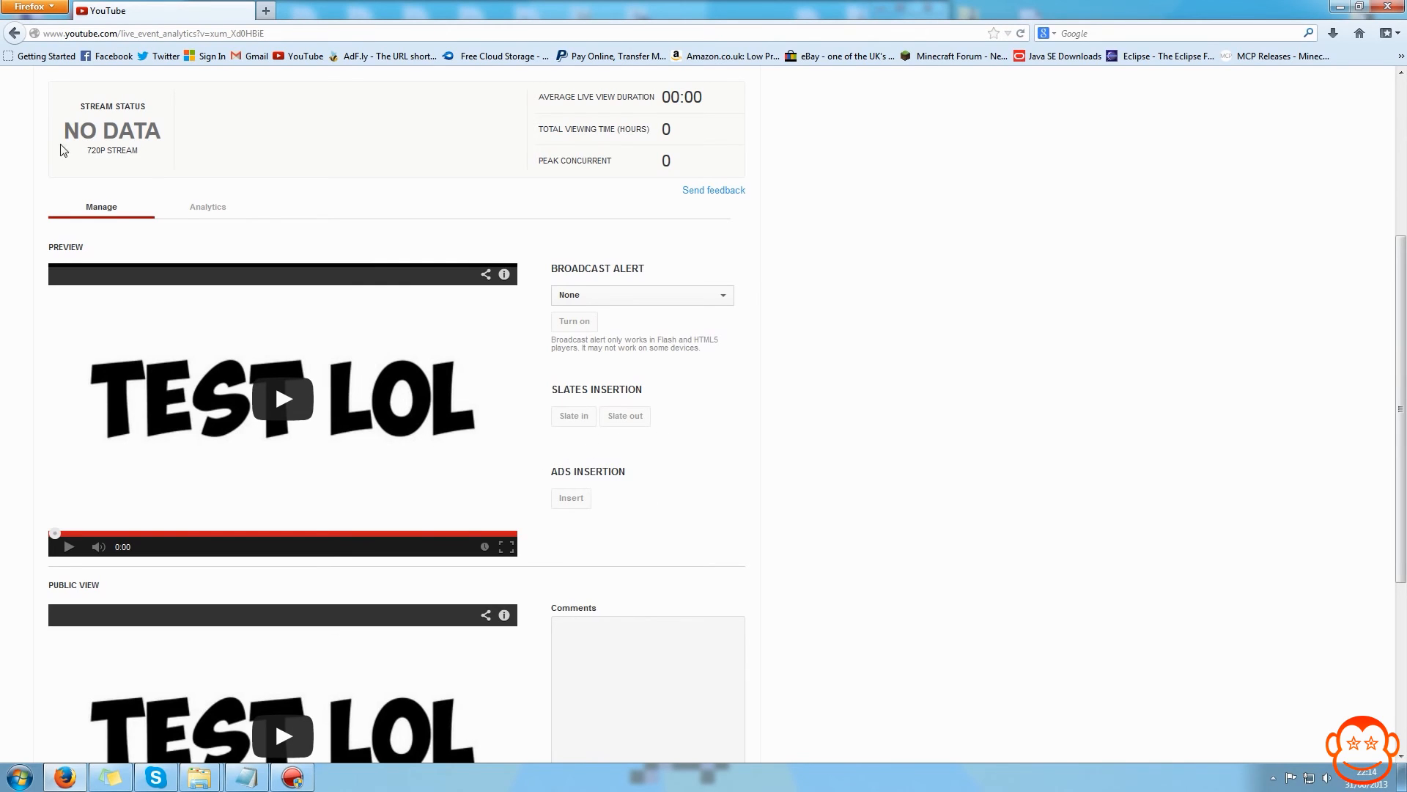
mouse_move(645, 410)
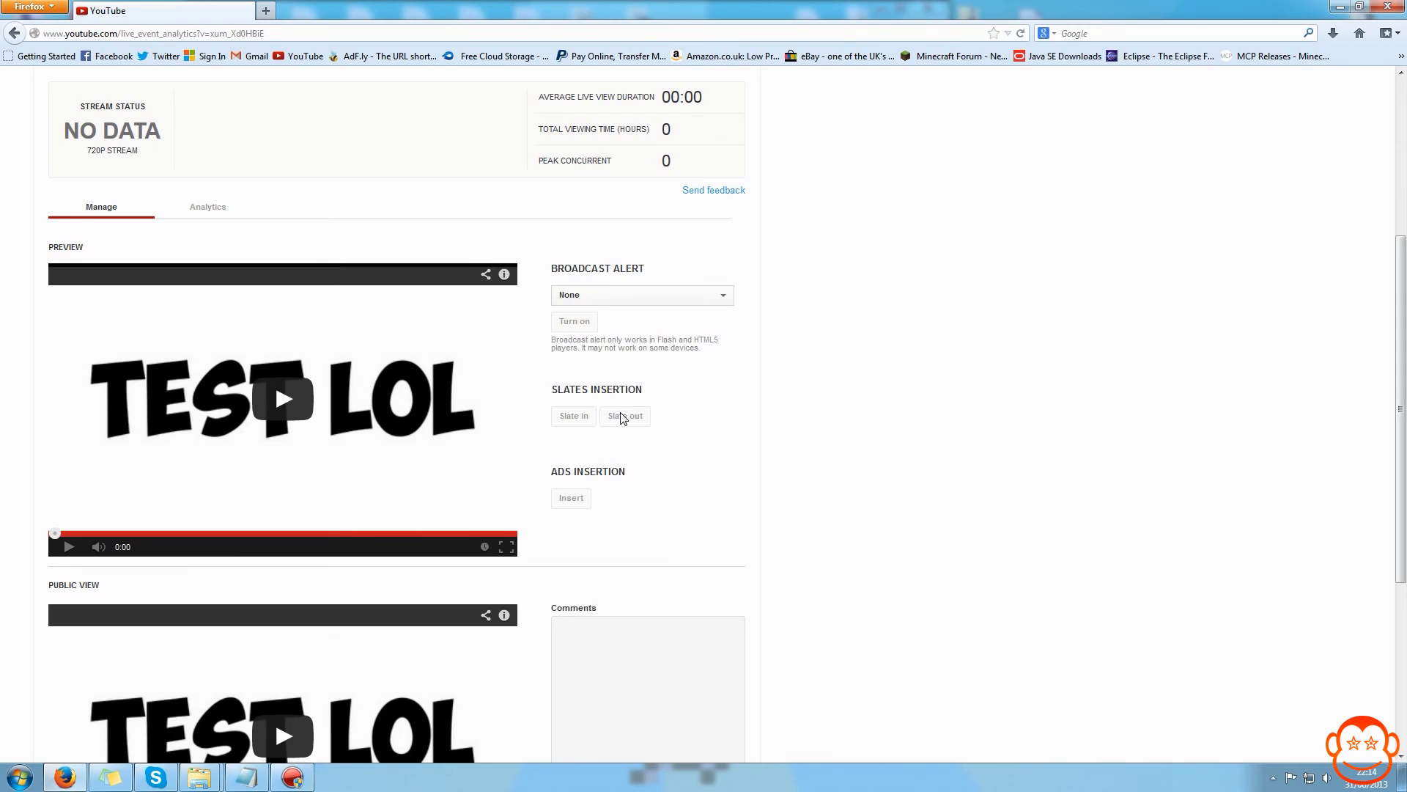
mouse_move(640, 481)
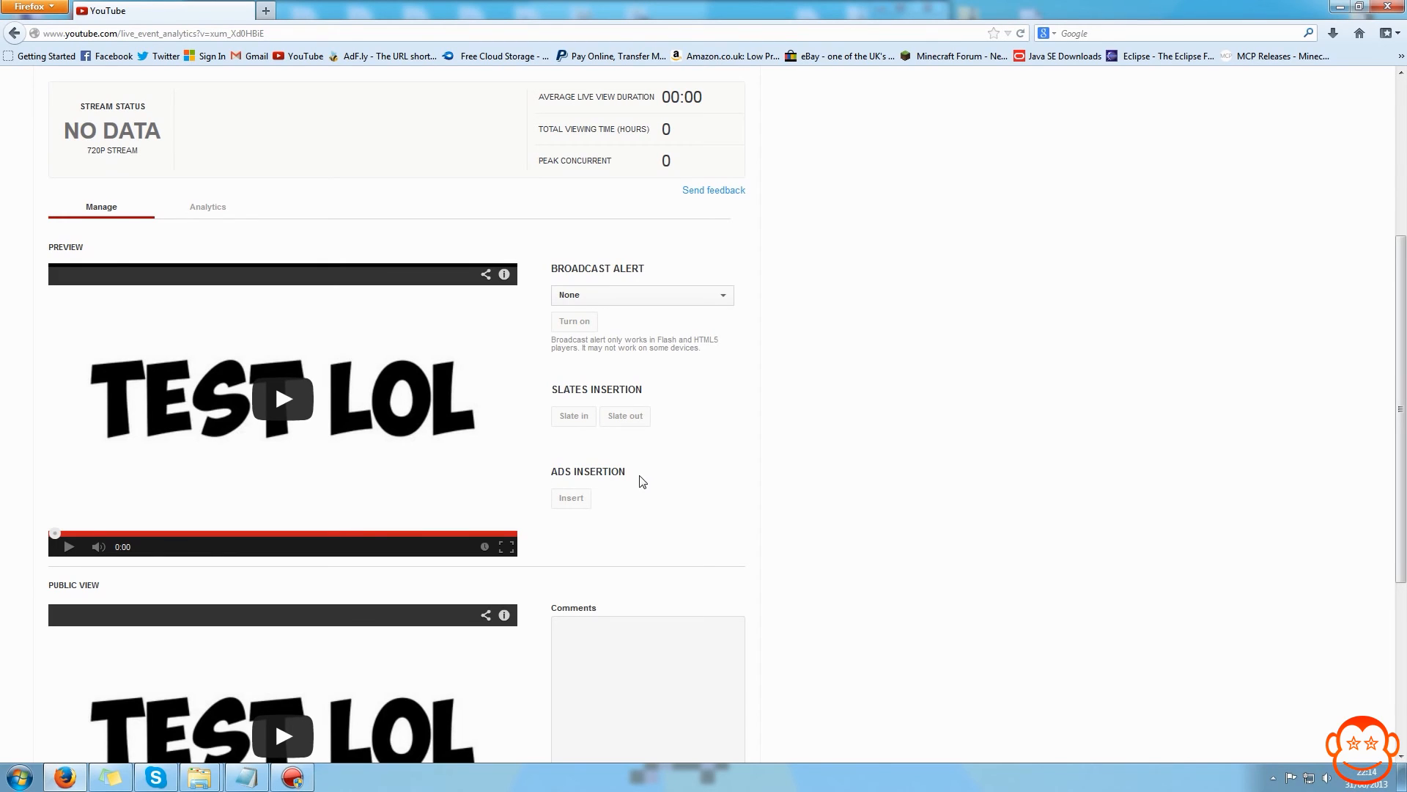
mouse_move(571, 503)
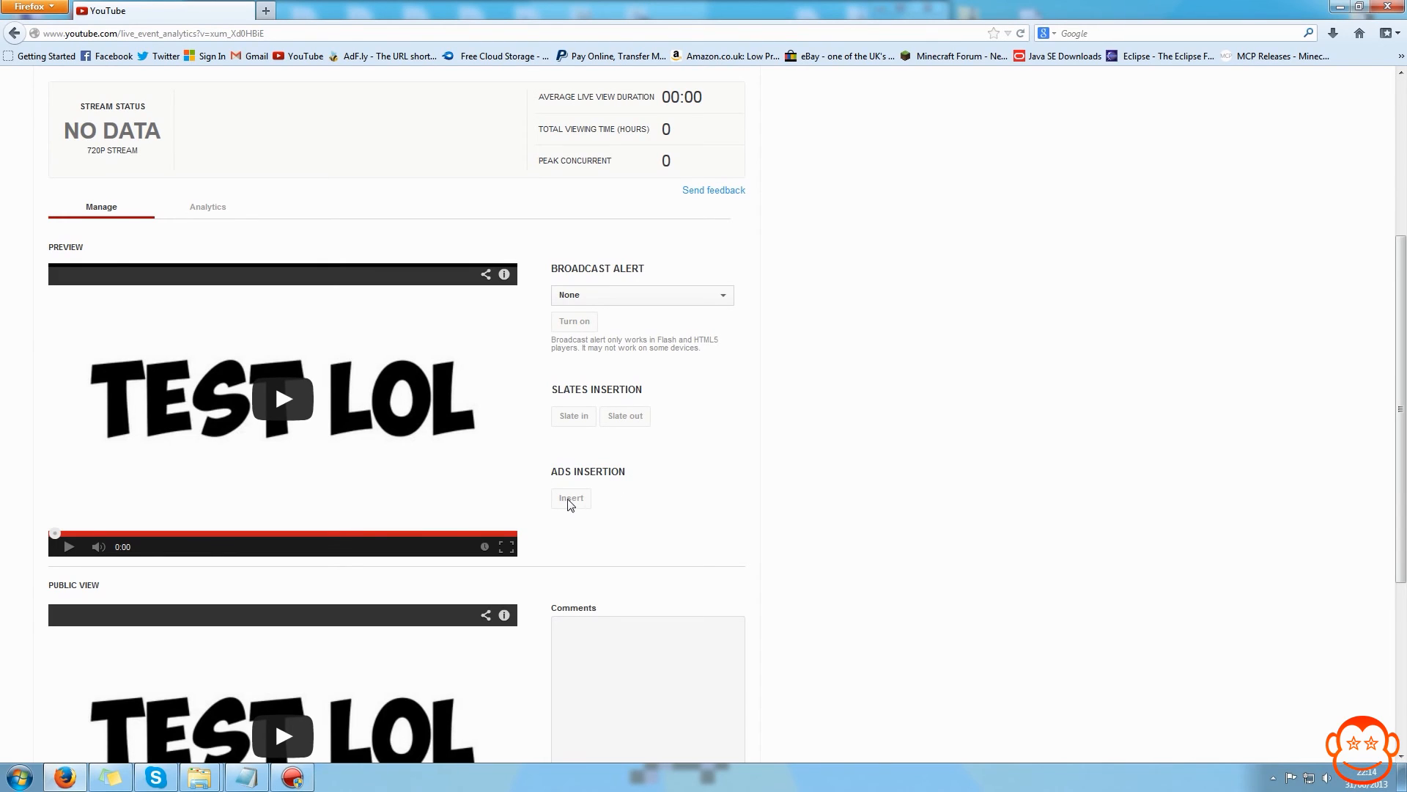
mouse_move(655, 508)
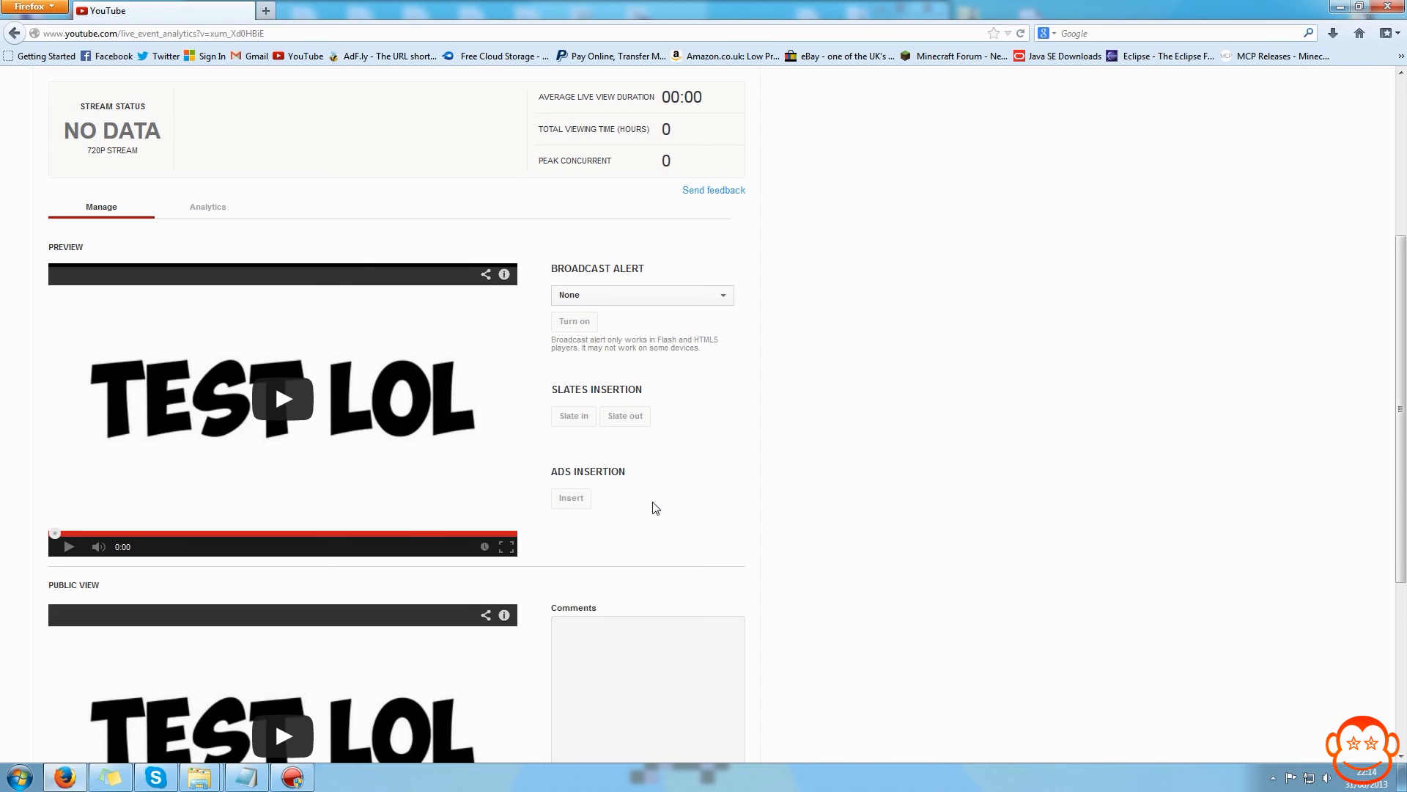
scroll("down", 3)
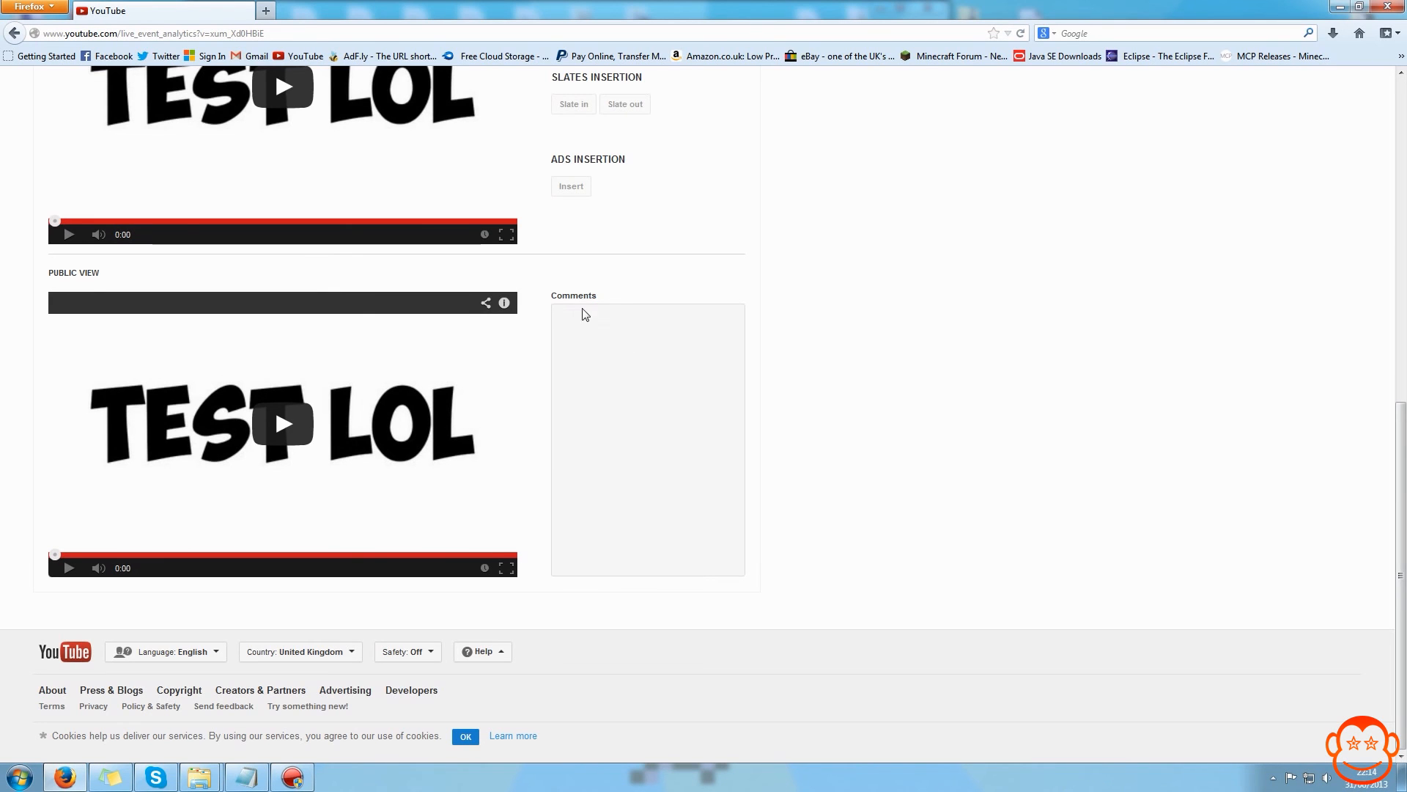
mouse_move(775, 498)
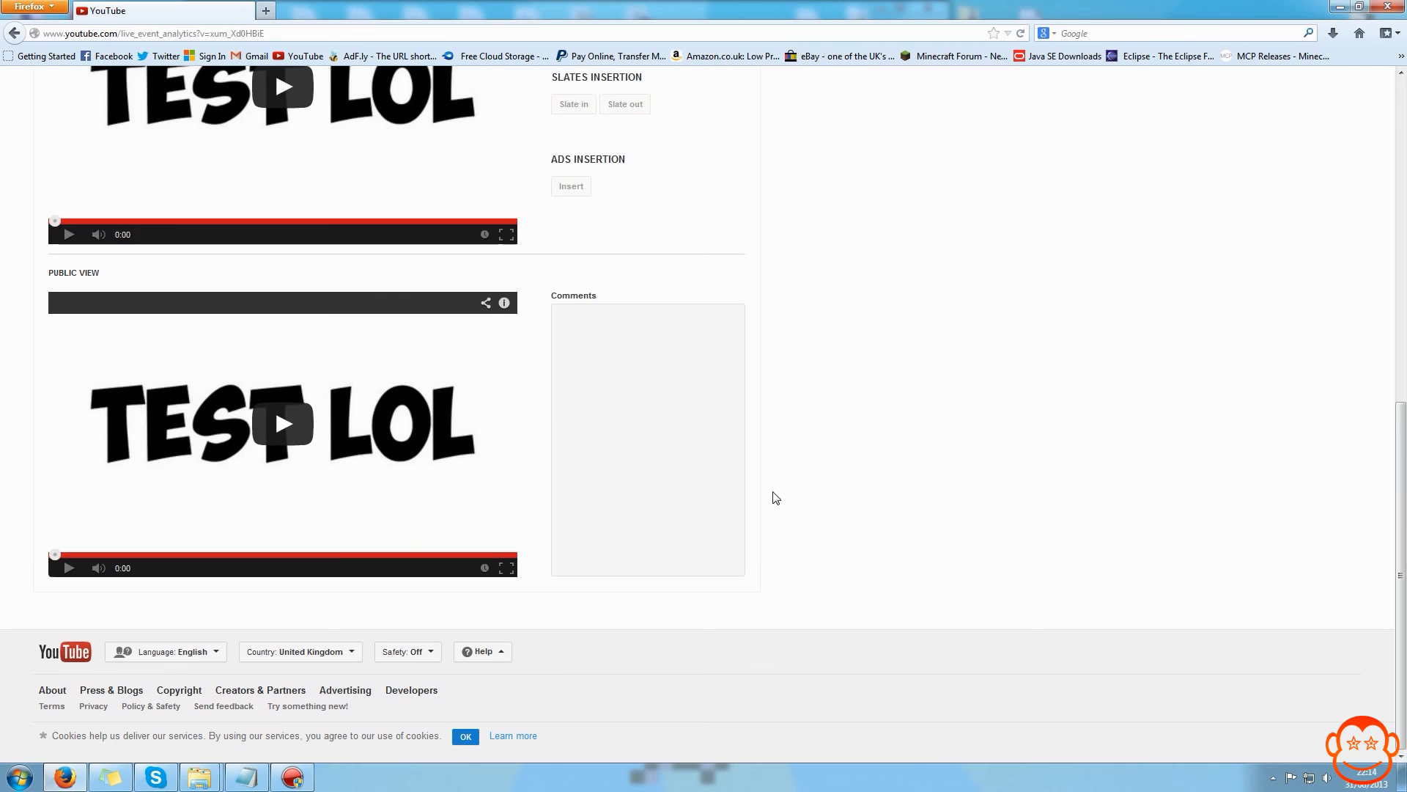
mouse_move(718, 357)
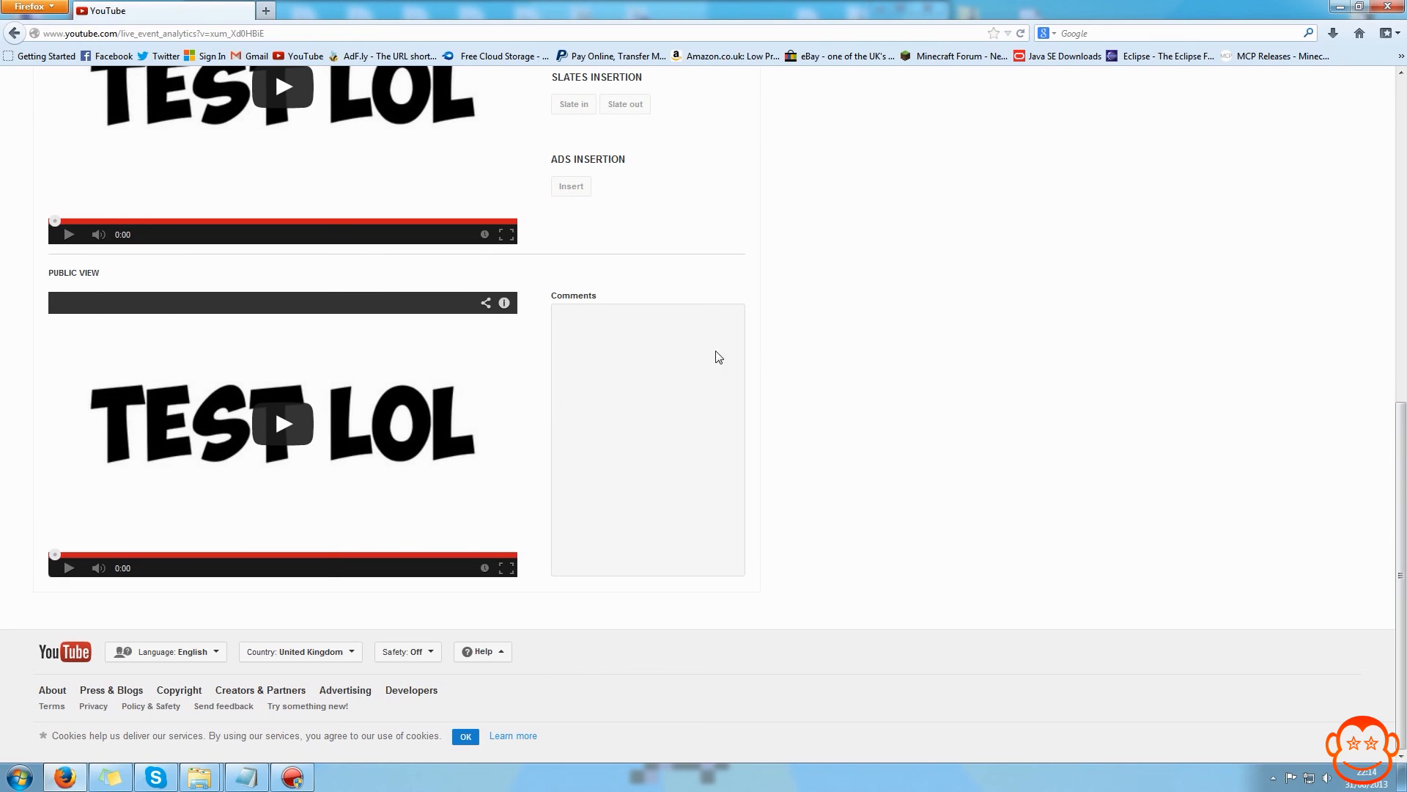
mouse_move(711, 393)
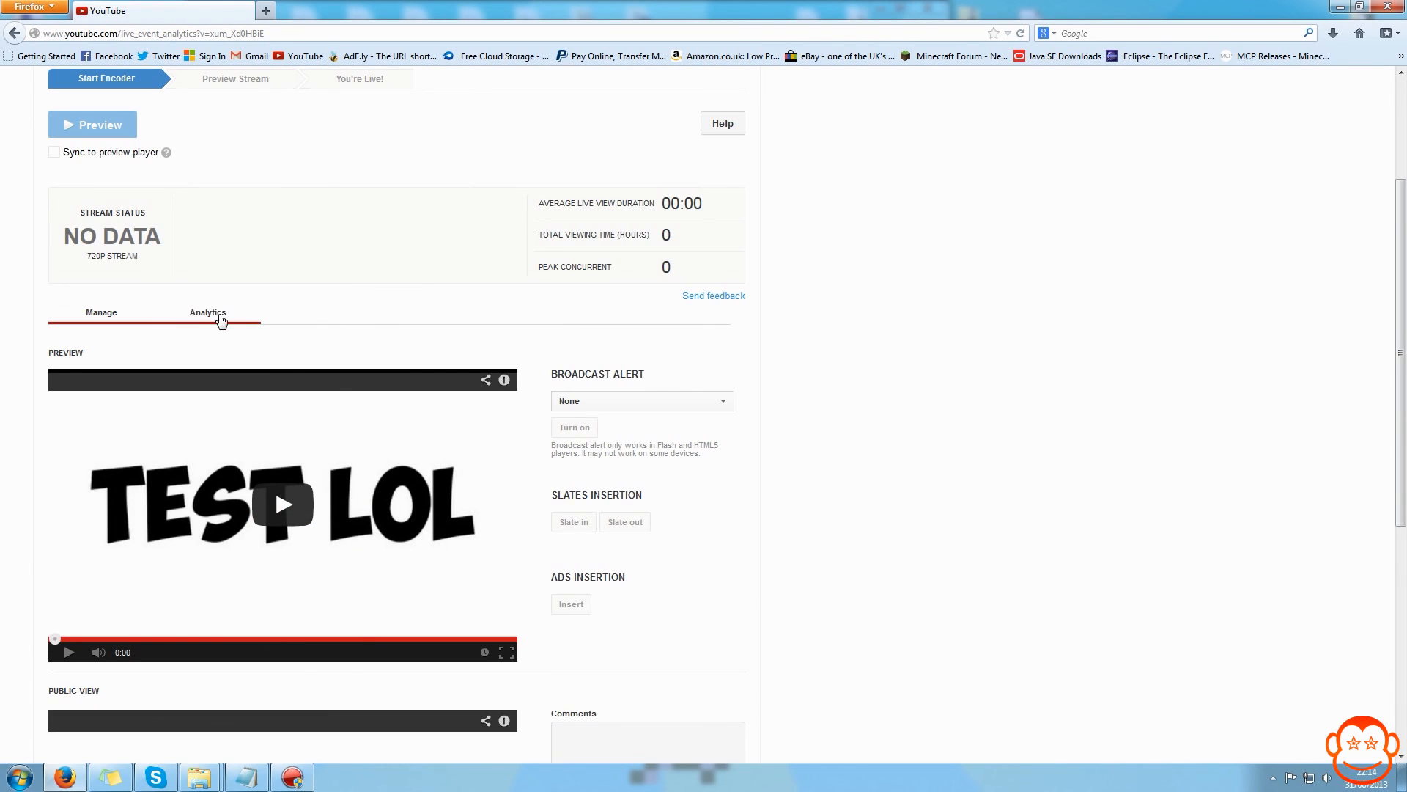
Step: View the event's Analytics with filters and all-zero concurrent viewers, playbacks and view duration
left_click(207, 312)
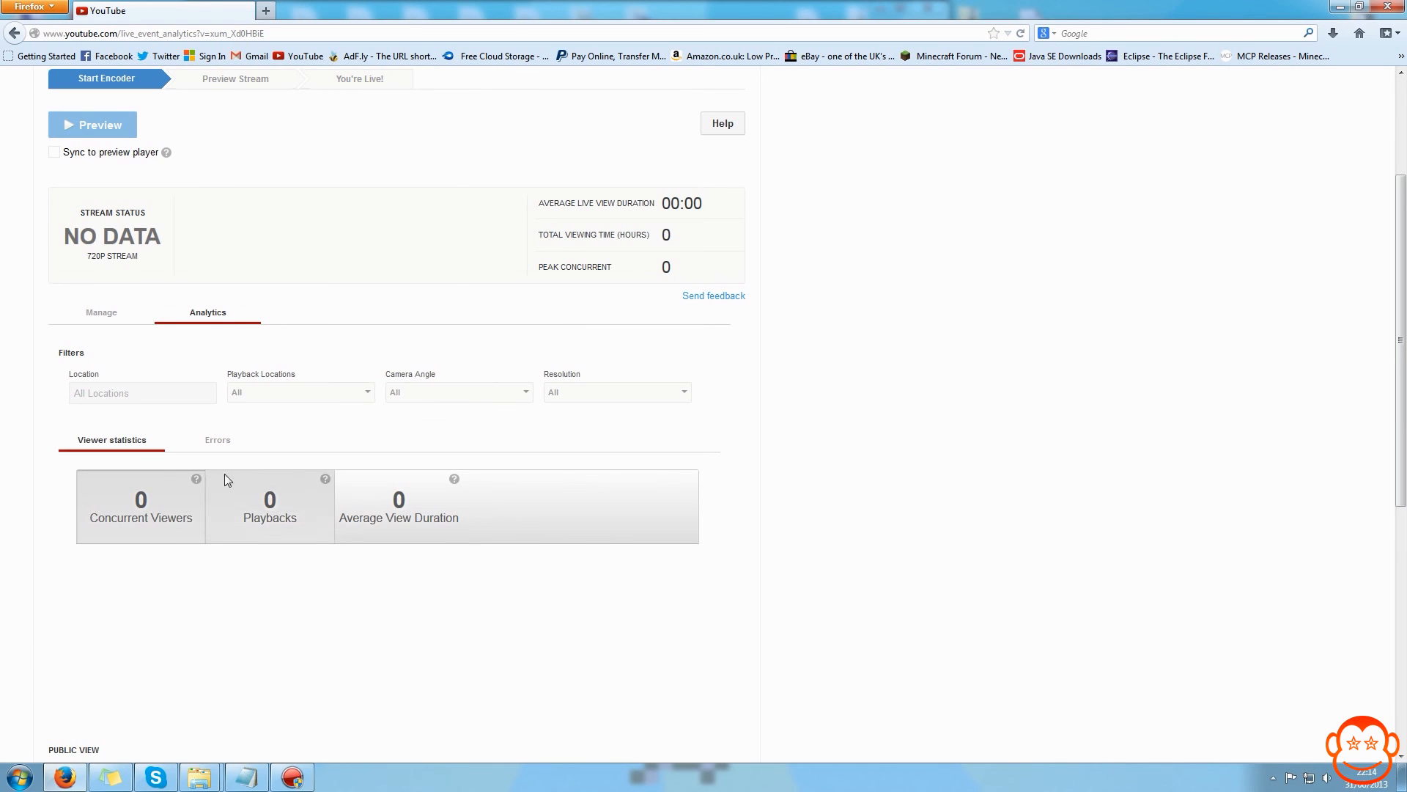
scroll("down", 3)
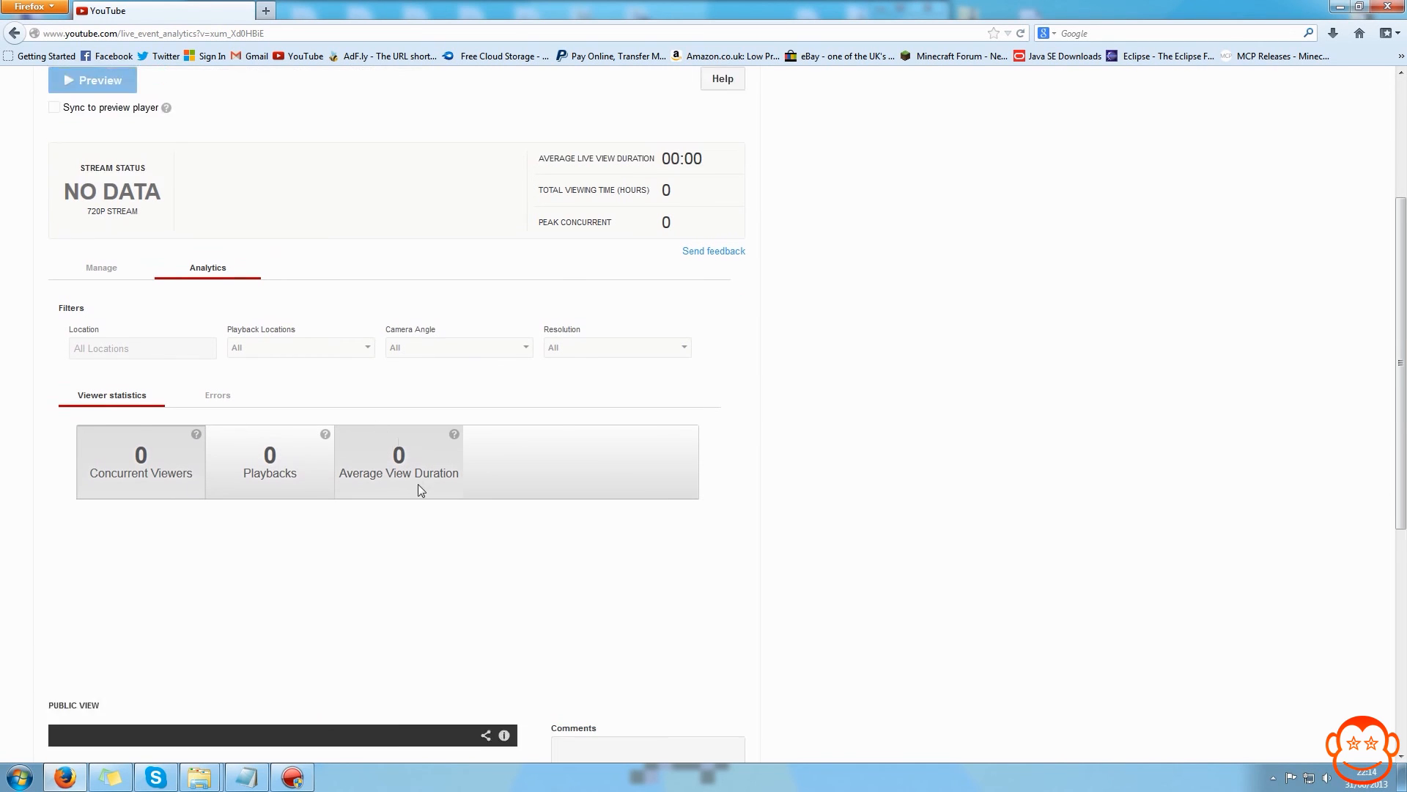
scroll("down", 3)
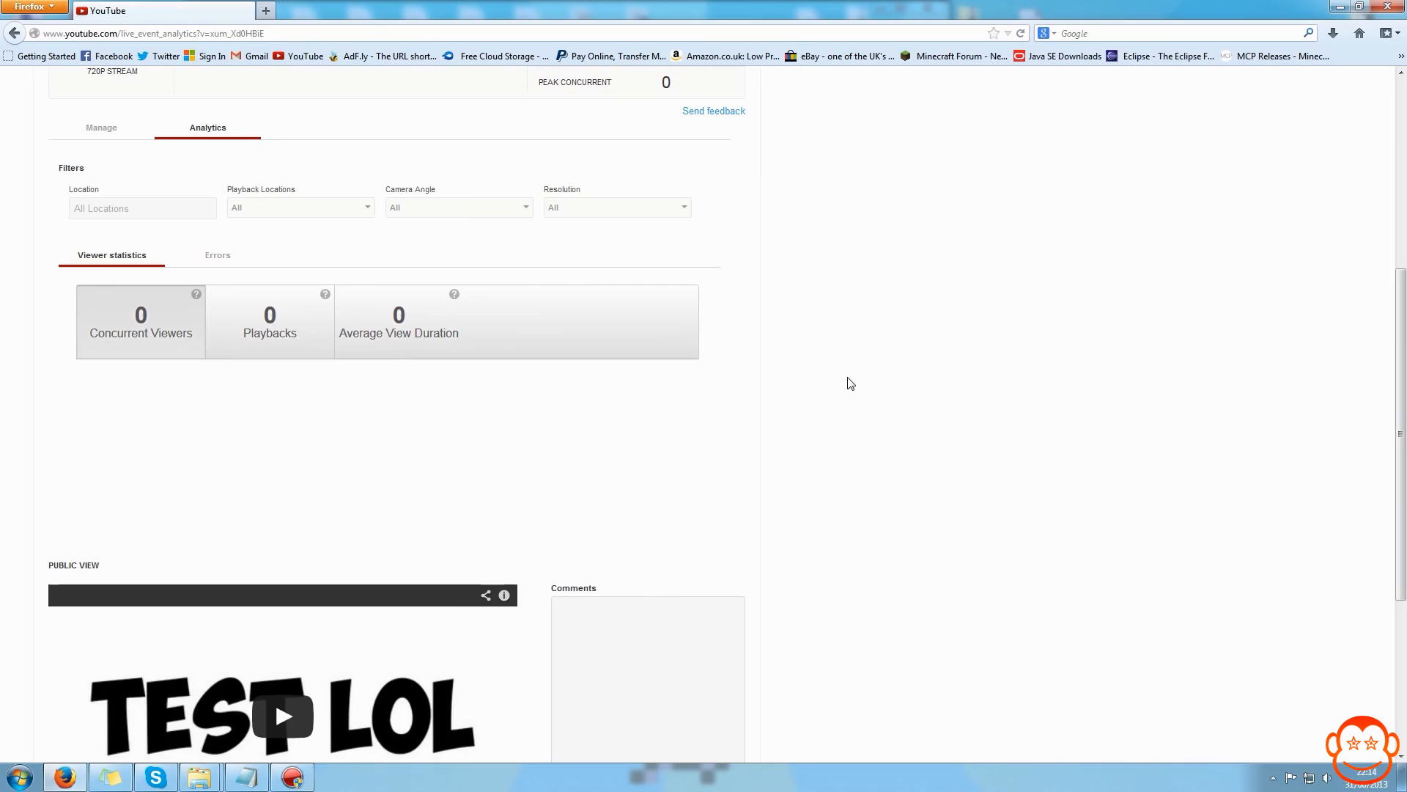